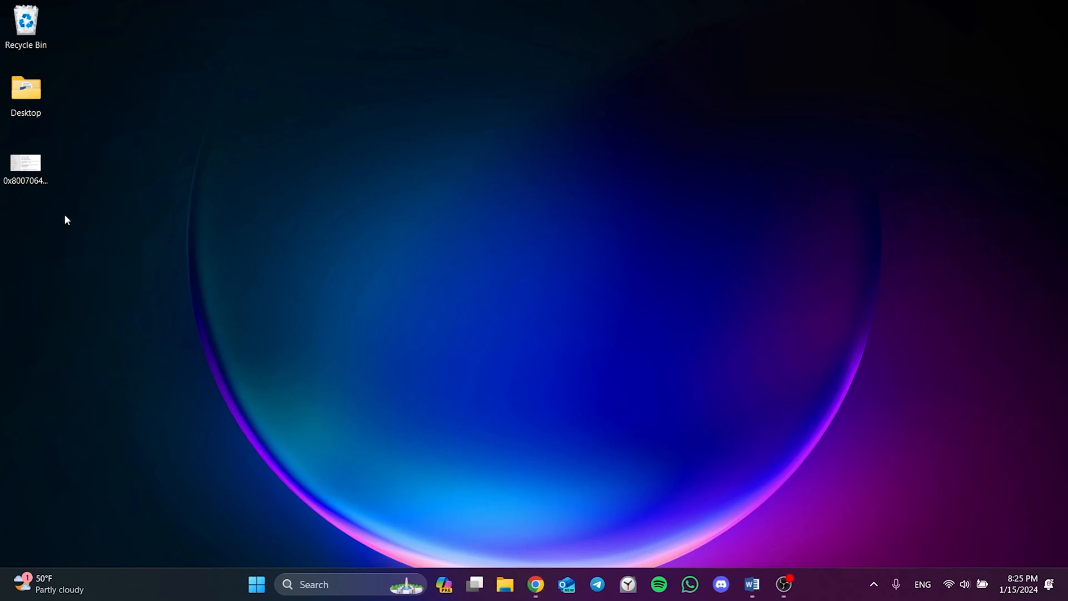
- View the 0x80070643-error.png screenshot of the failed KB5034441 download in Photos
double_click(25, 165)
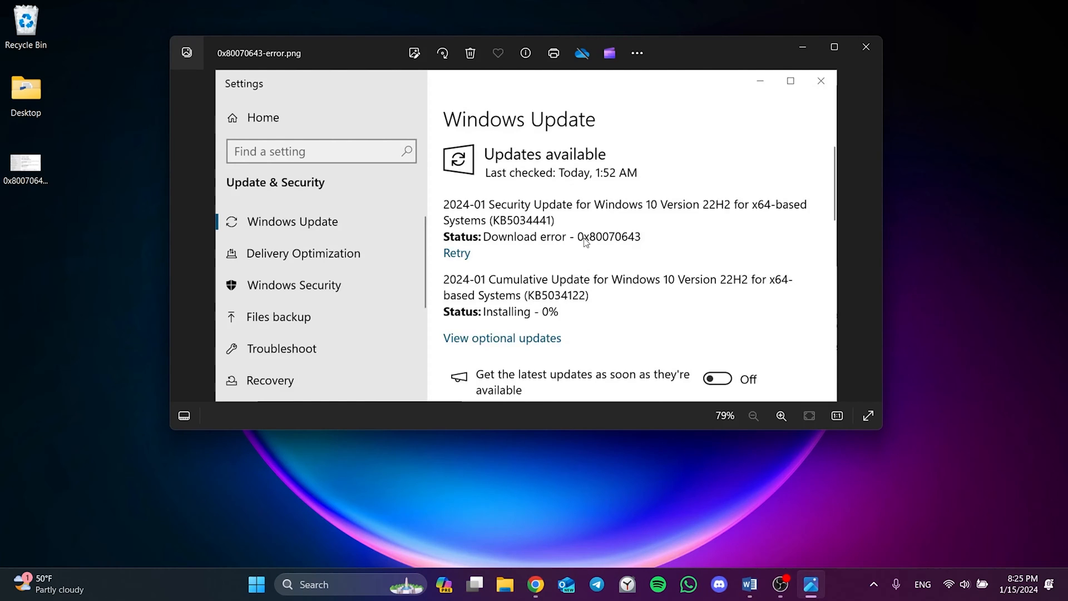
mouse_move(610, 246)
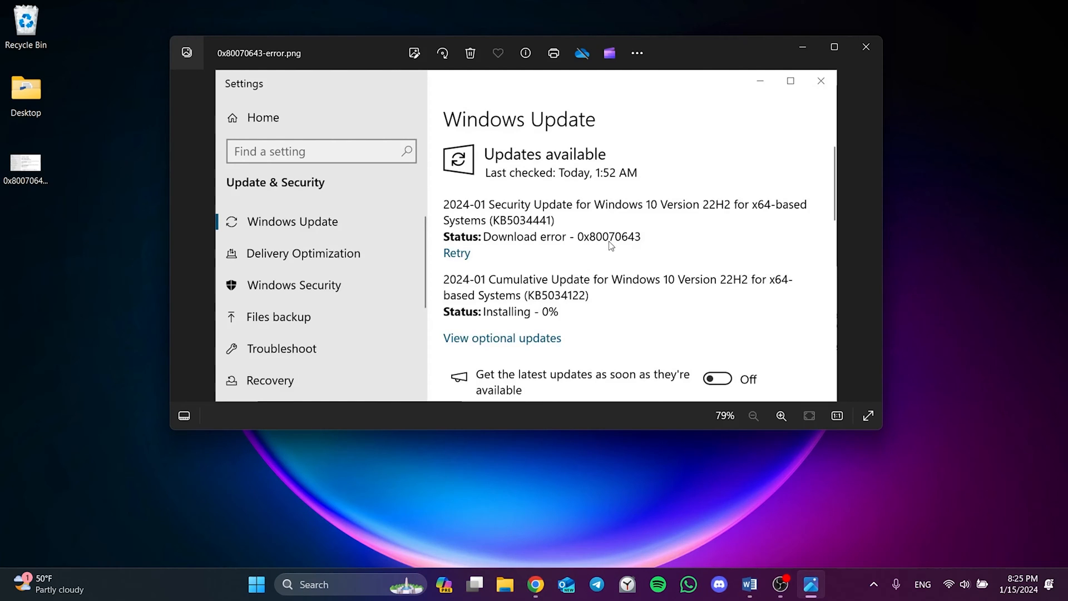
mouse_move(615, 246)
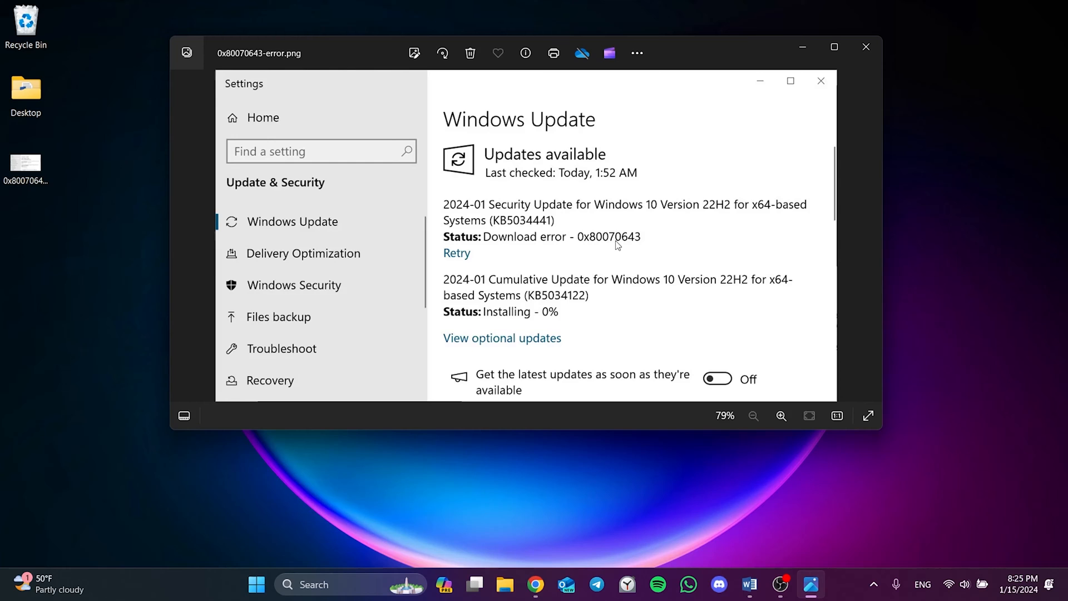
mouse_move(644, 247)
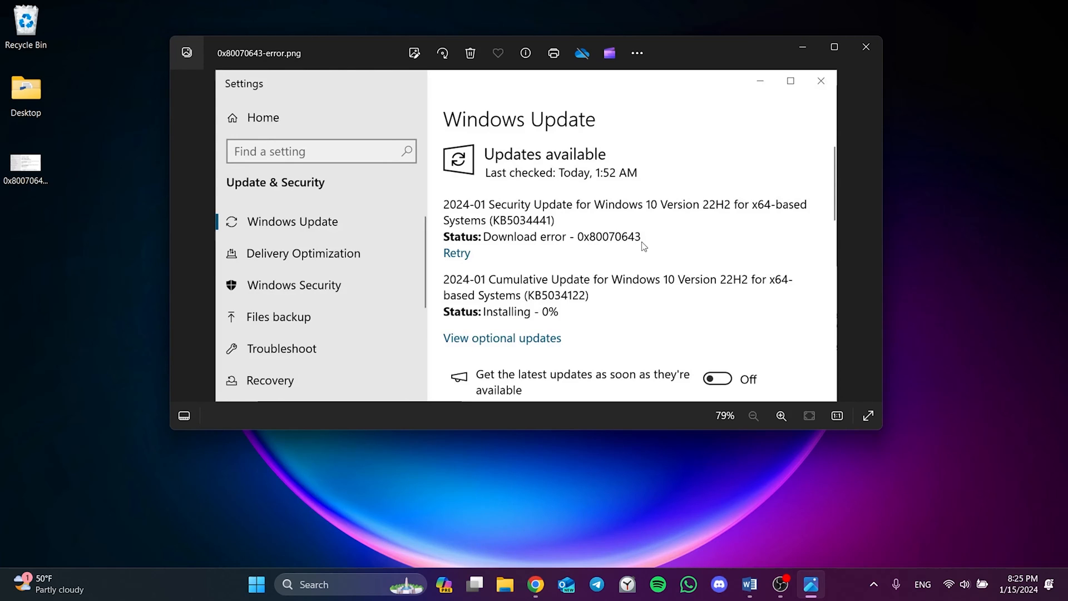
- Read the 'Manually resize your partition' steps in the KB5028997 support article
left_click(536, 584)
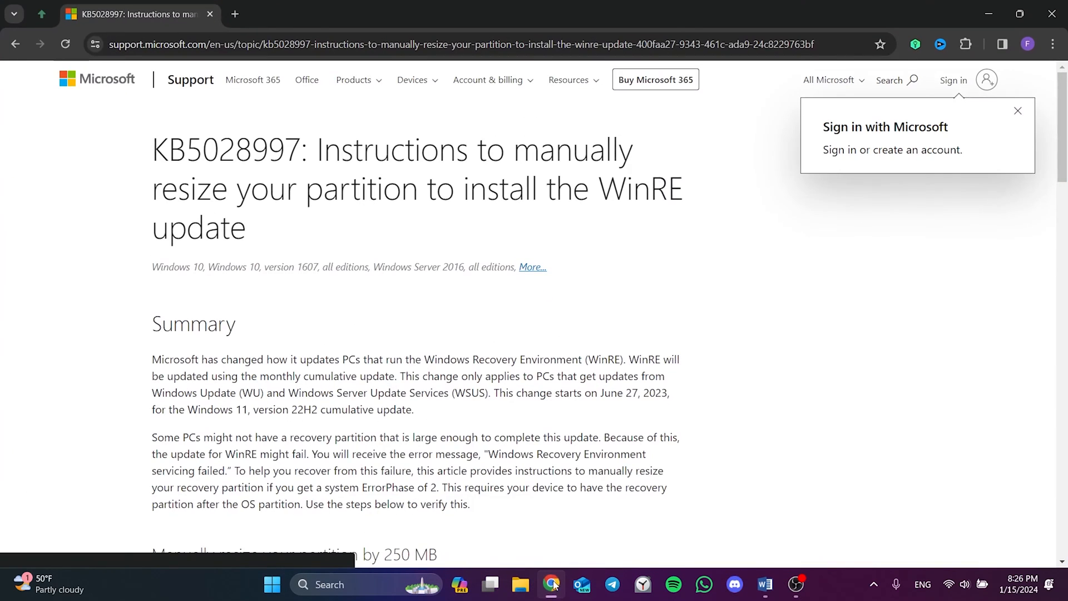
scroll("down", 3)
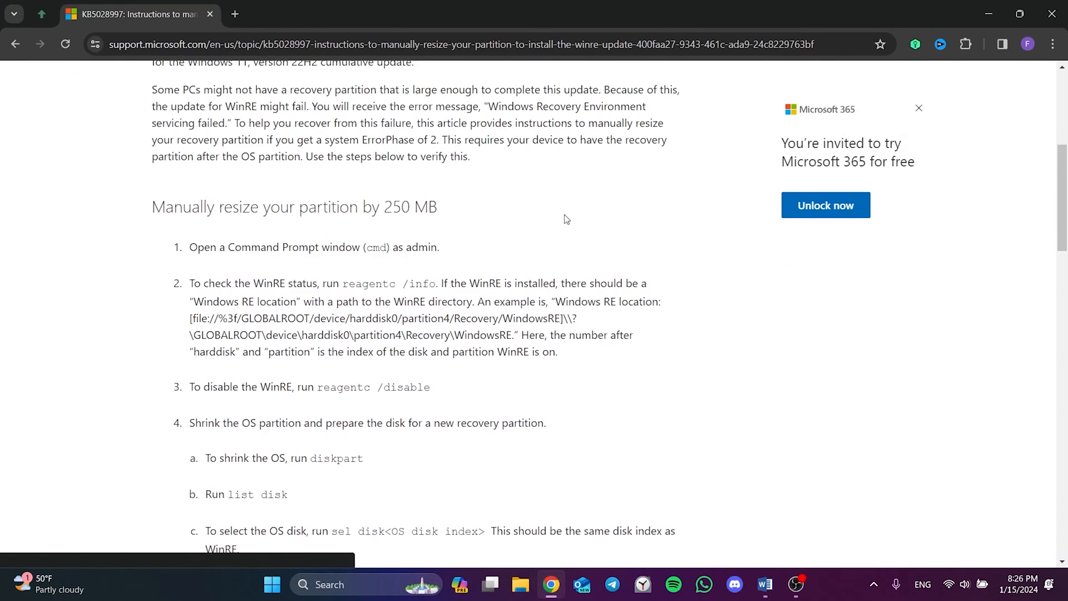
scroll("down", 3)
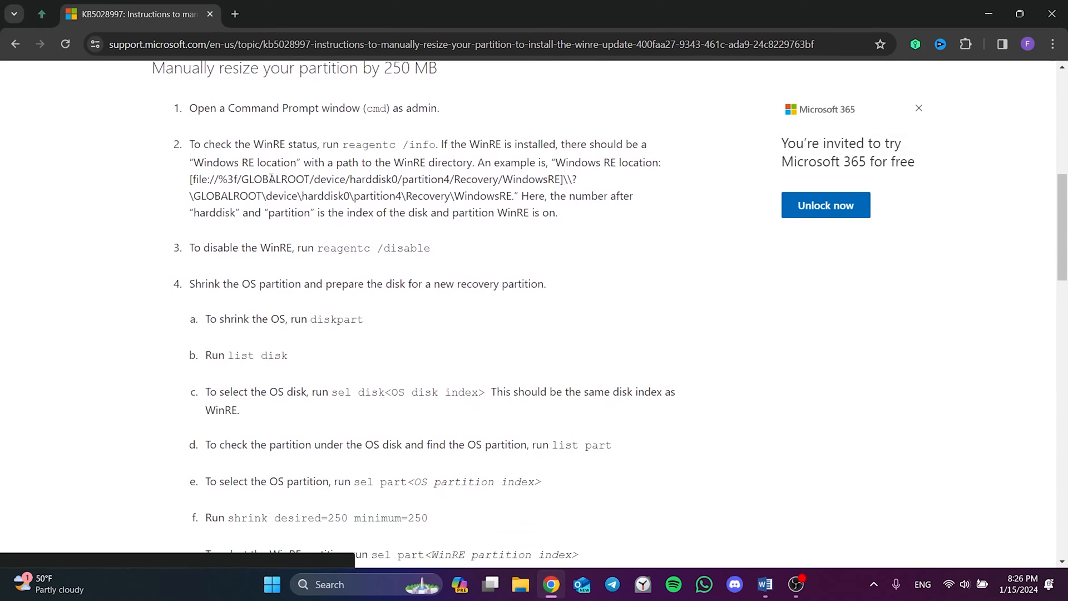
scroll("down", 3)
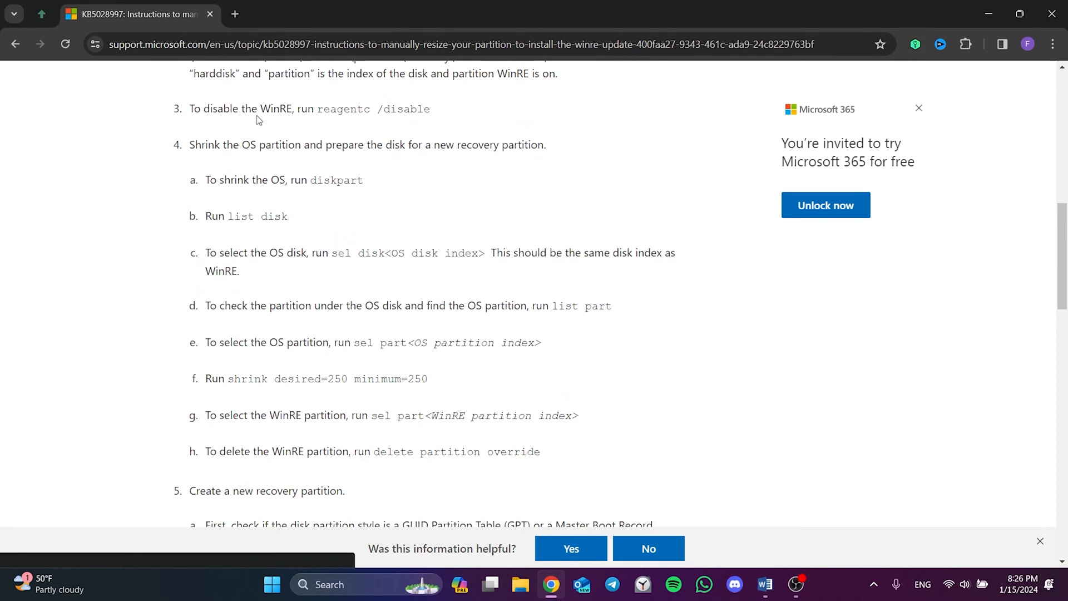
scroll("down", 3)
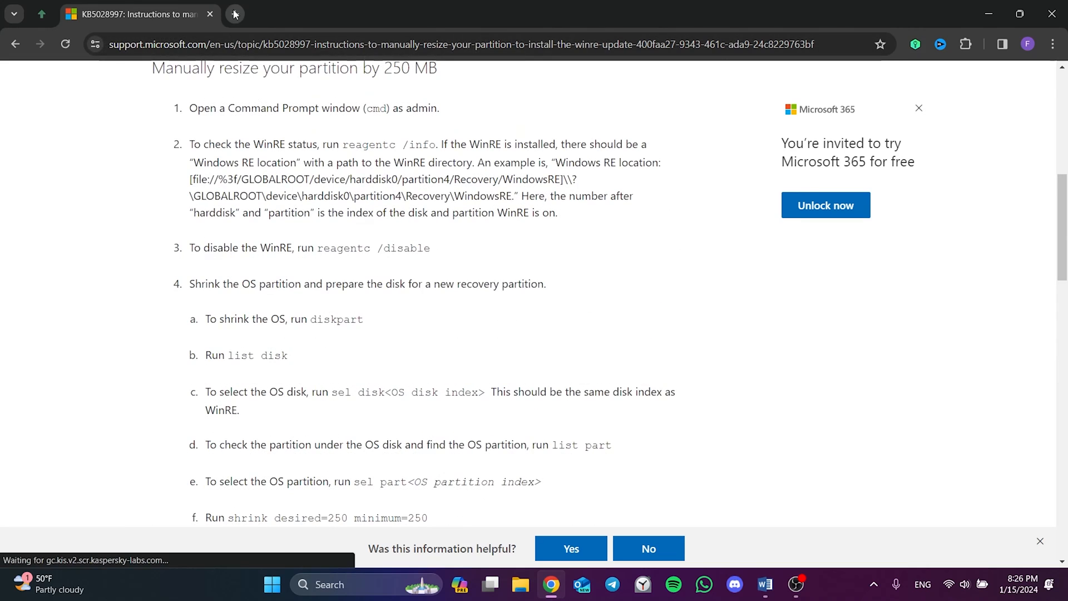
- Search for MiniTool Partition Wizard and download the free installer from partitionwizard.com
left_click(233, 13)
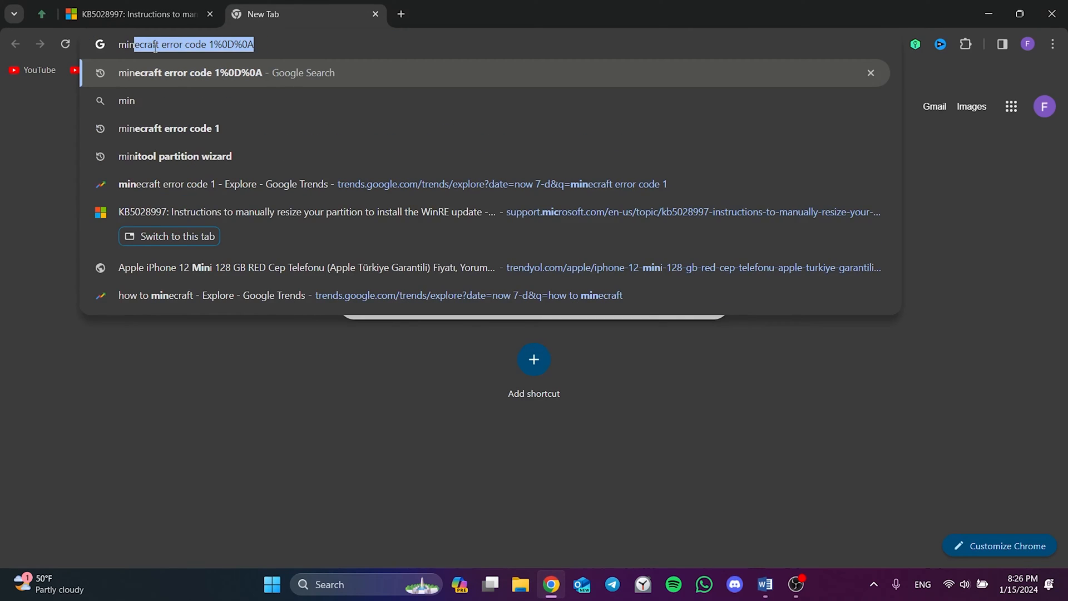
type("mintool parti")
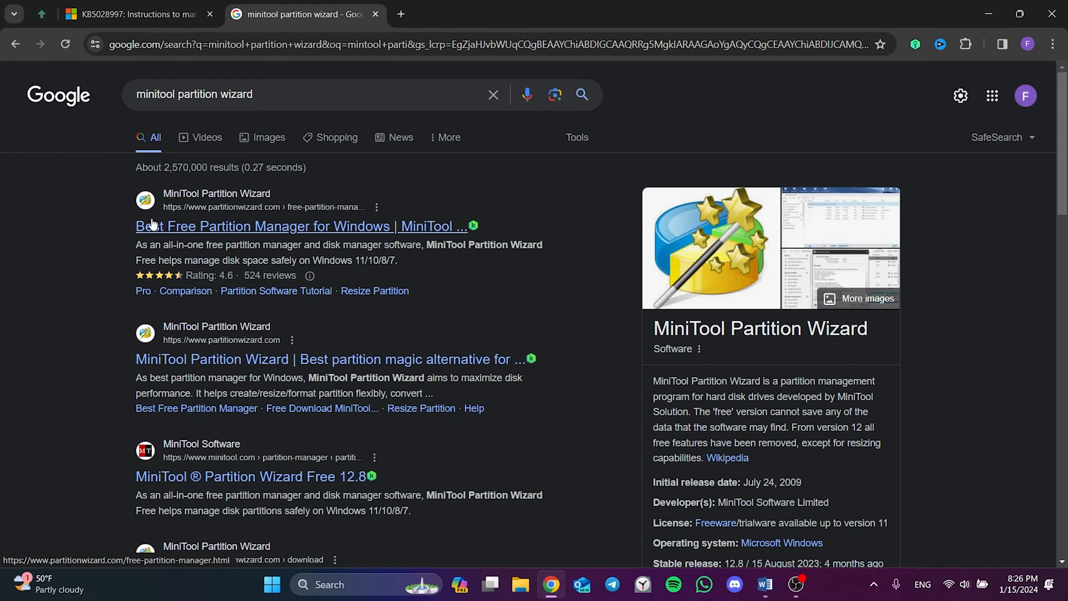
left_click(302, 226)
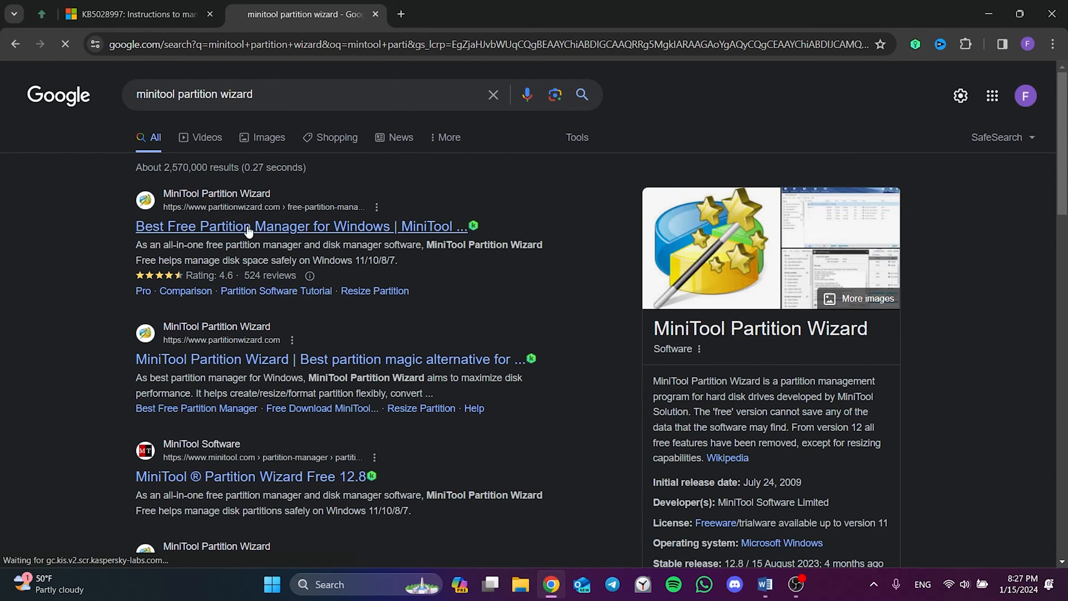
left_click(301, 226)
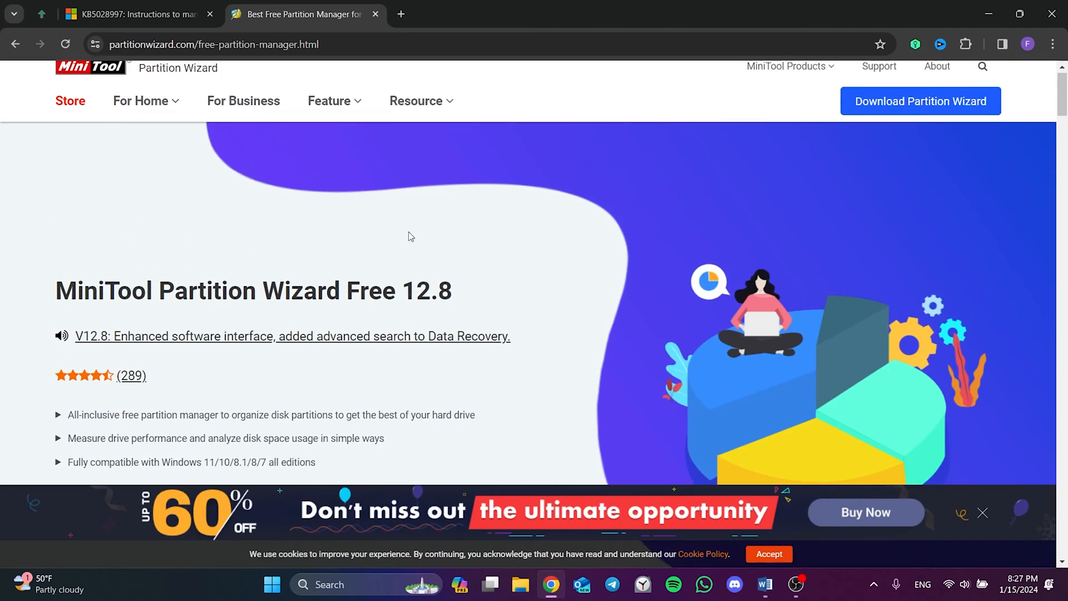
left_click(920, 101)
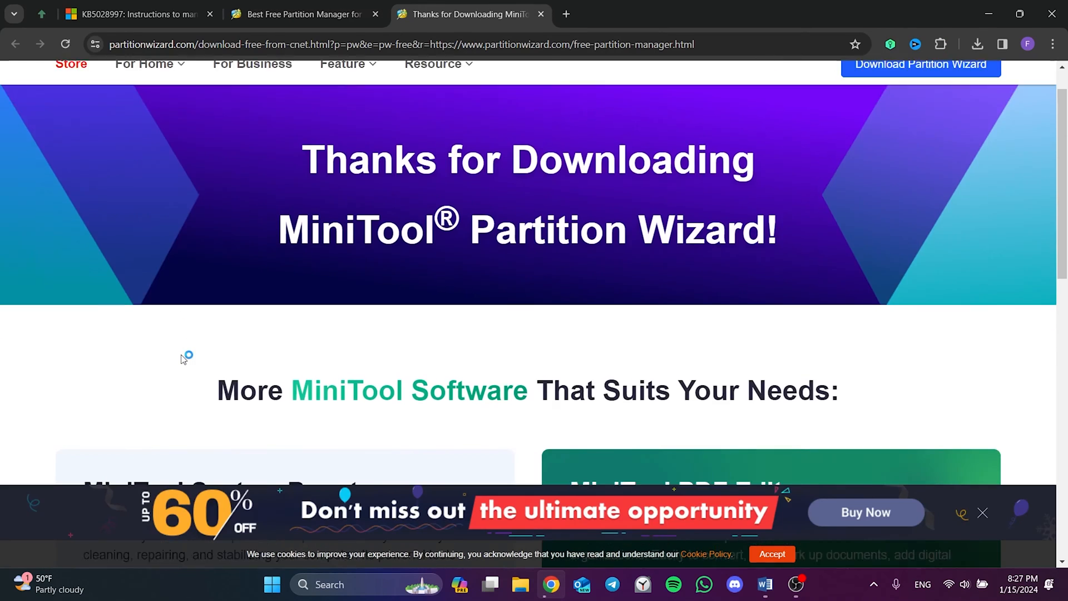
scroll("down", 3)
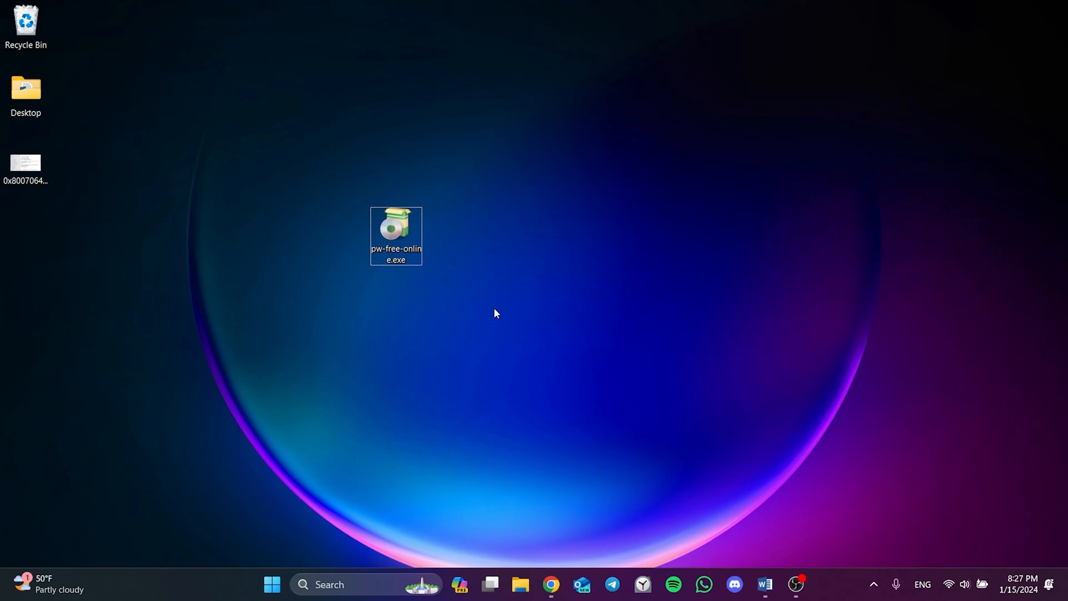
mouse_move(396, 236)
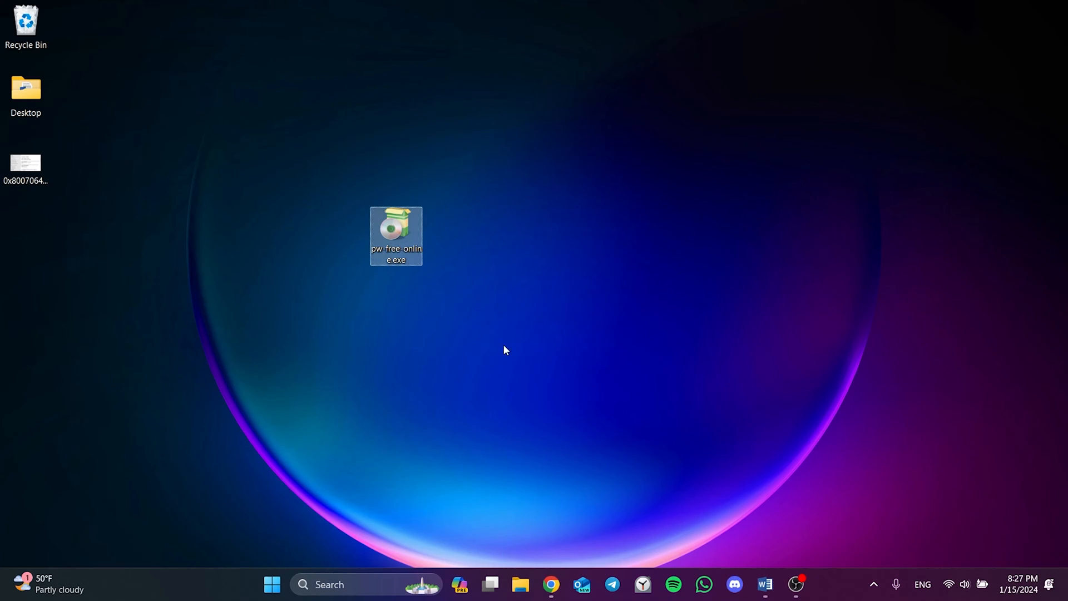
- Run pw-free-online.exe in English and choose to continue installing the free edition
double_click(396, 235)
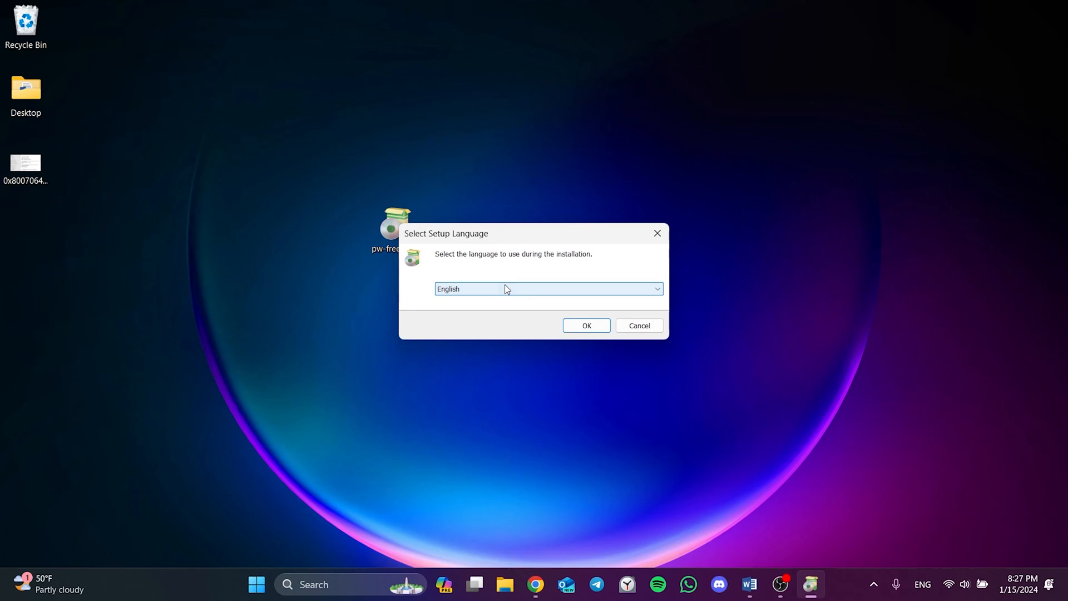
left_click(585, 325)
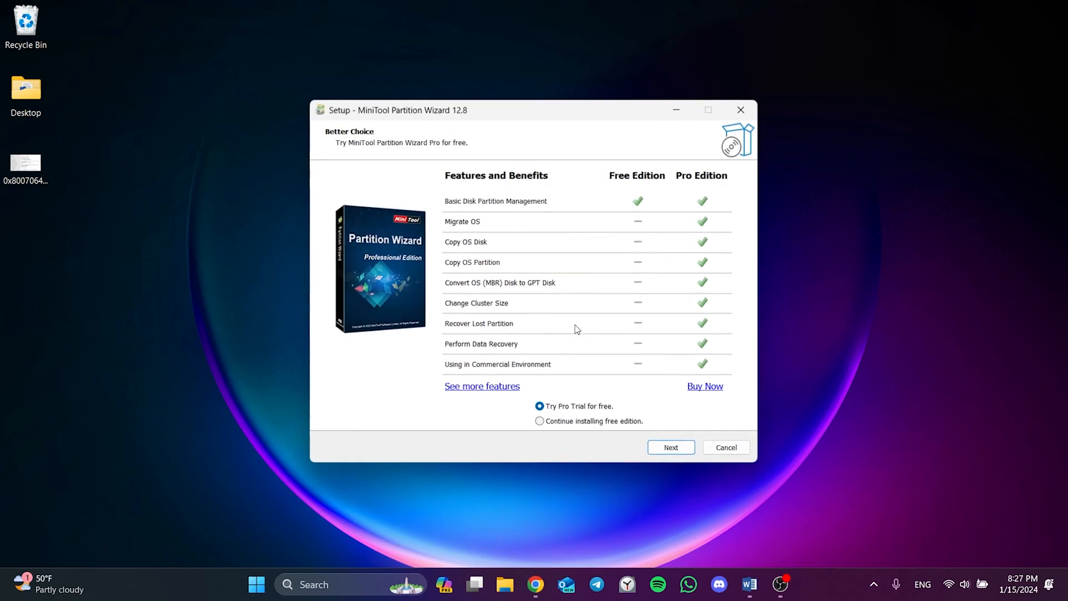
left_click(540, 422)
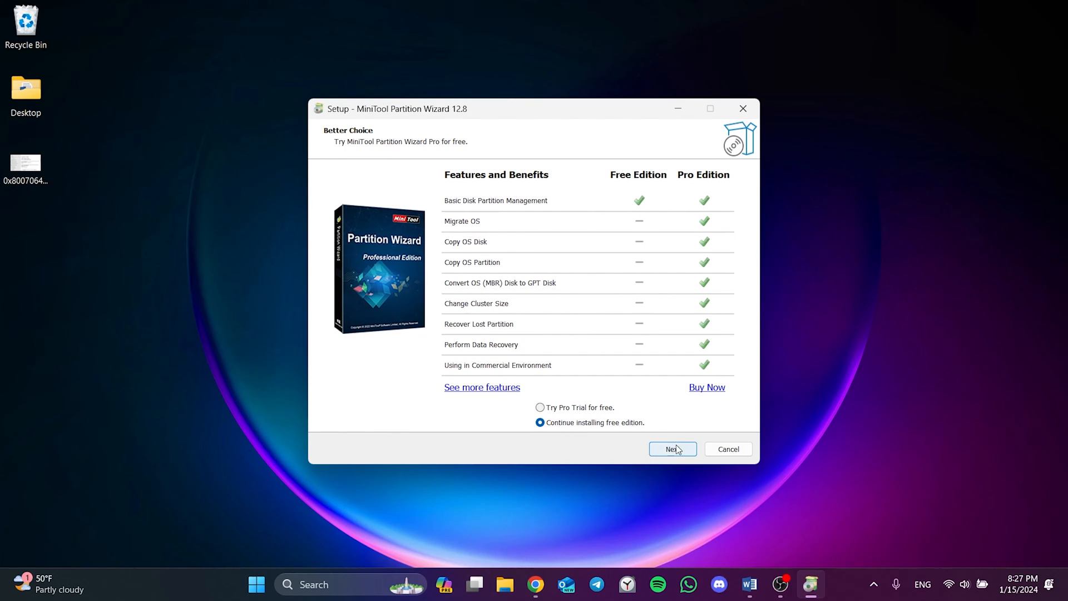
left_click(672, 449)
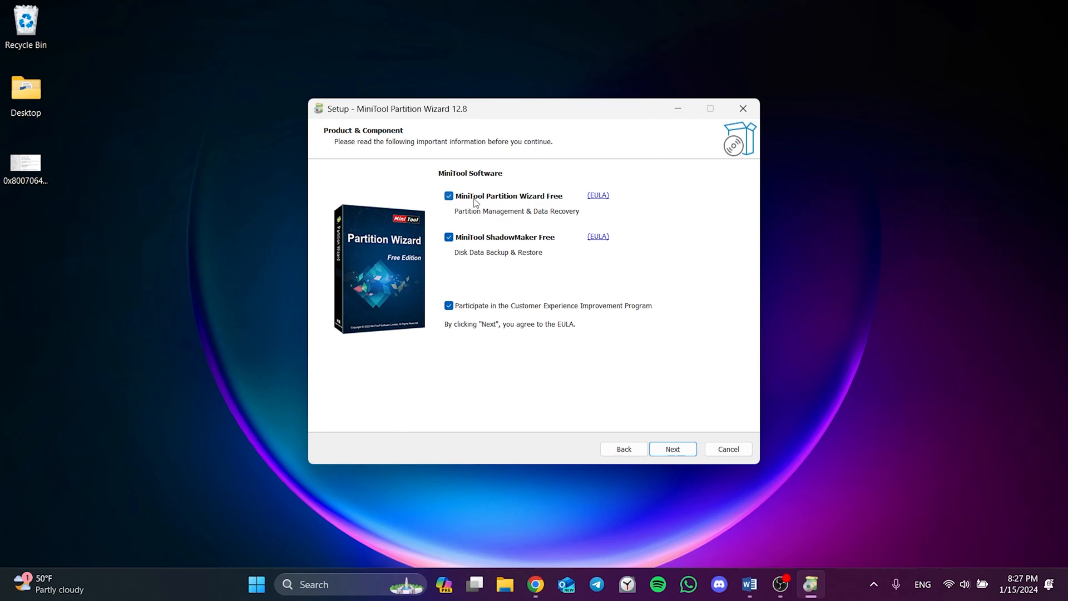
- Install without ShadowMaker Free or the experience program, into the existing default folder
left_click(448, 237)
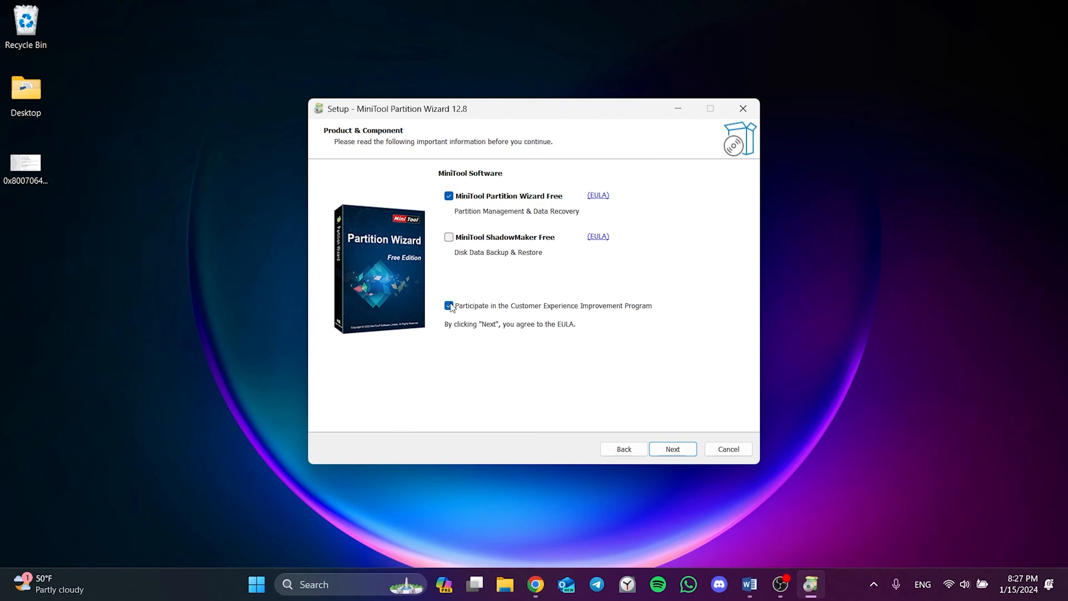
left_click(448, 305)
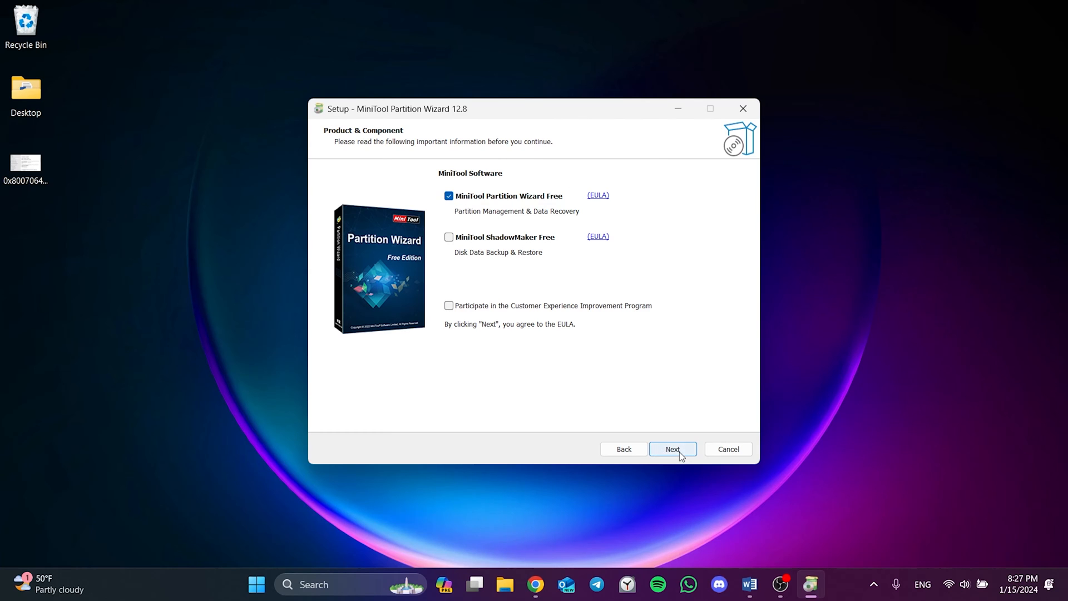
left_click(672, 448)
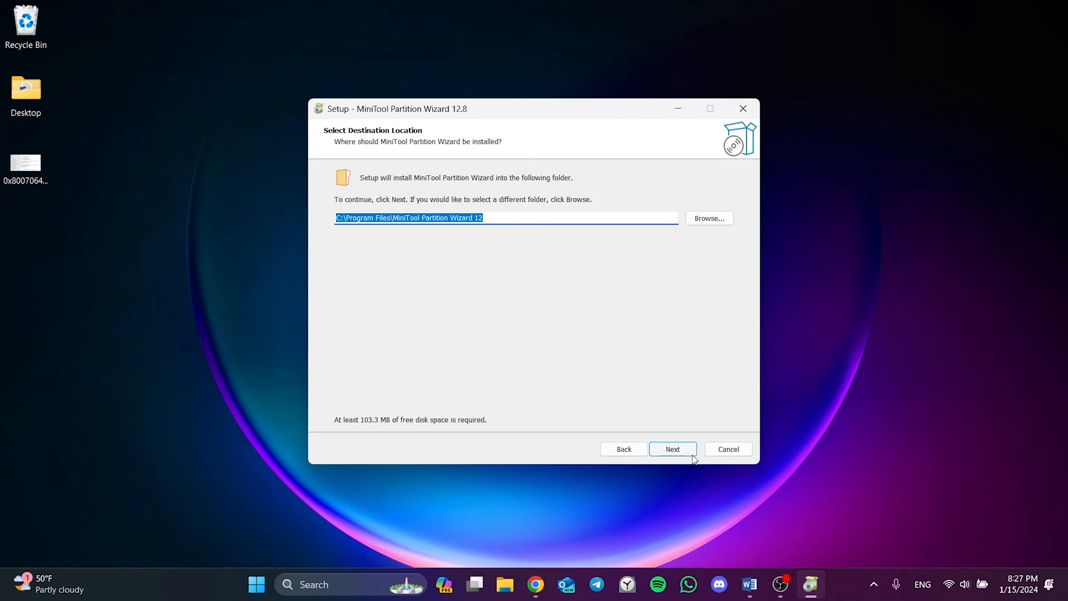
left_click(672, 449)
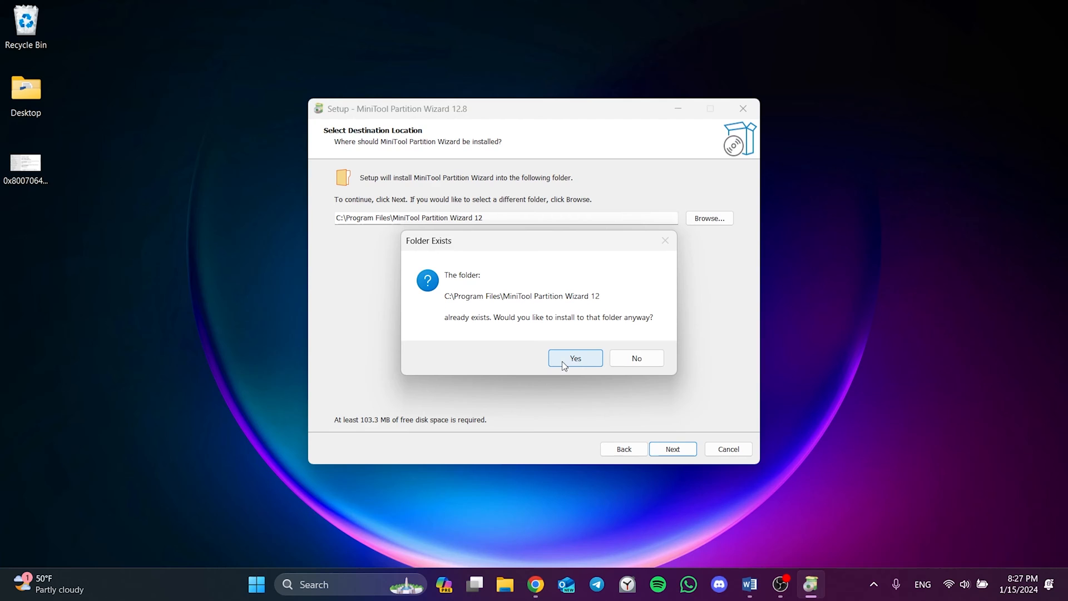
left_click(574, 357)
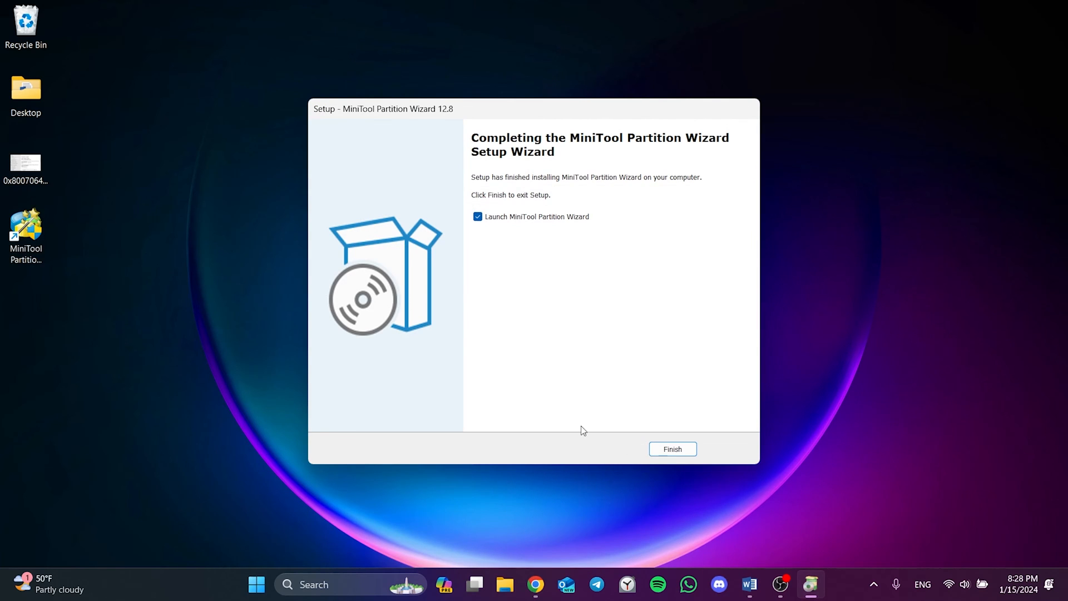
- Launch Partition Wizard and inspect Disk 2's 1.01 GB and 594 MB recovery partitions
left_click(671, 449)
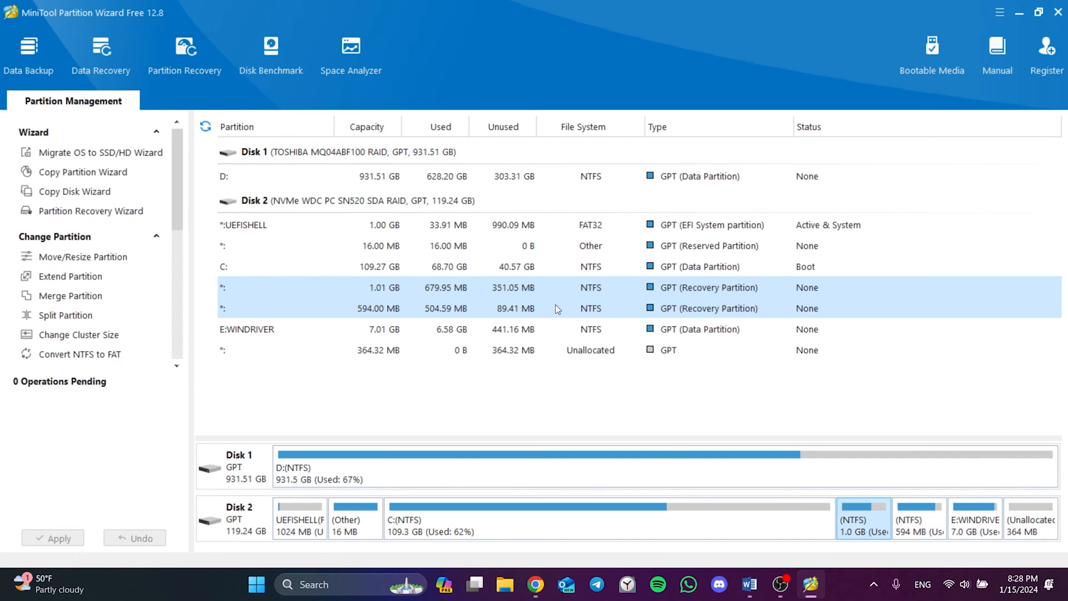
left_click(919, 518)
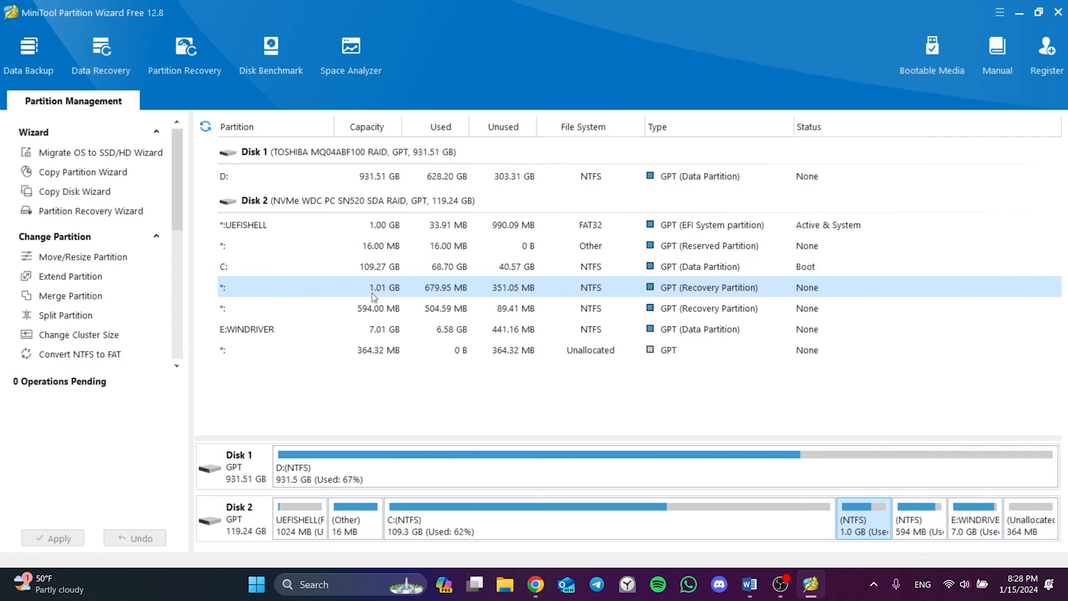
mouse_move(388, 294)
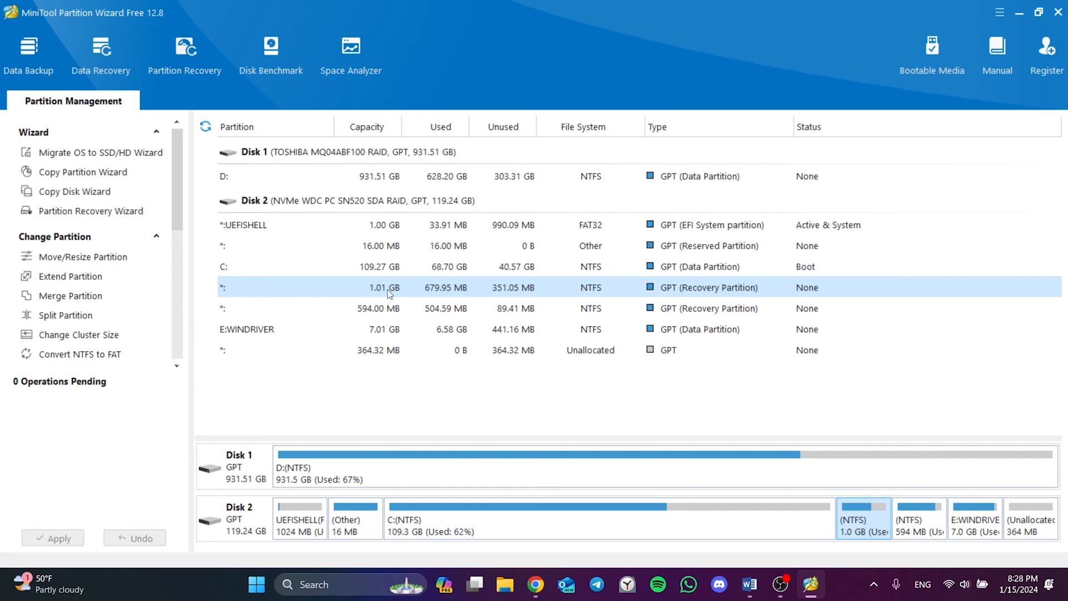
left_click(378, 308)
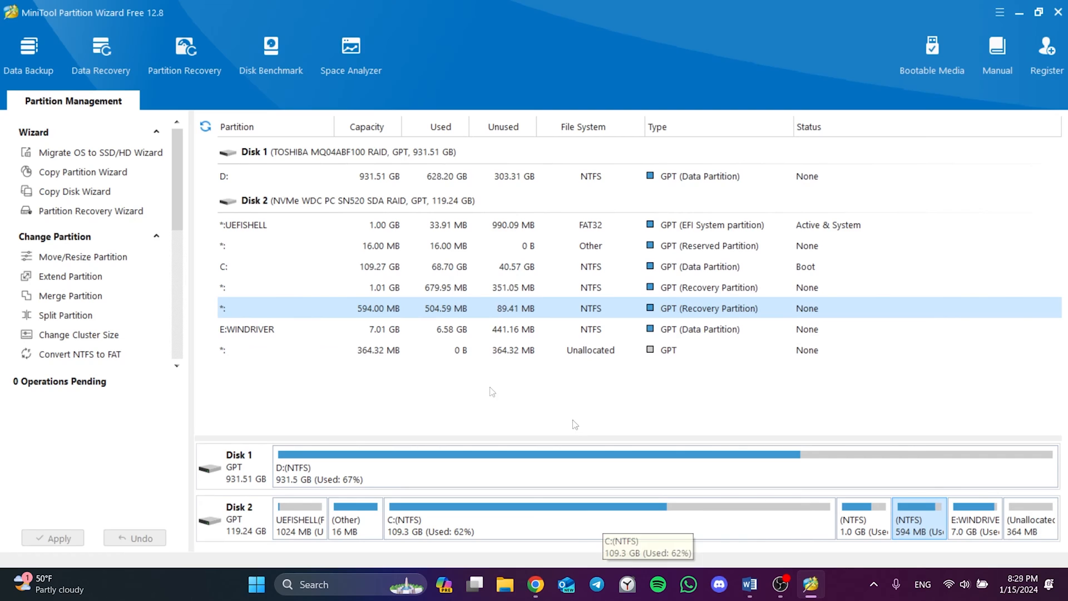
- Move/Resize C: down to 108.27 GB, leaving exactly 1.00 GB unallocated after it
right_click(484, 517)
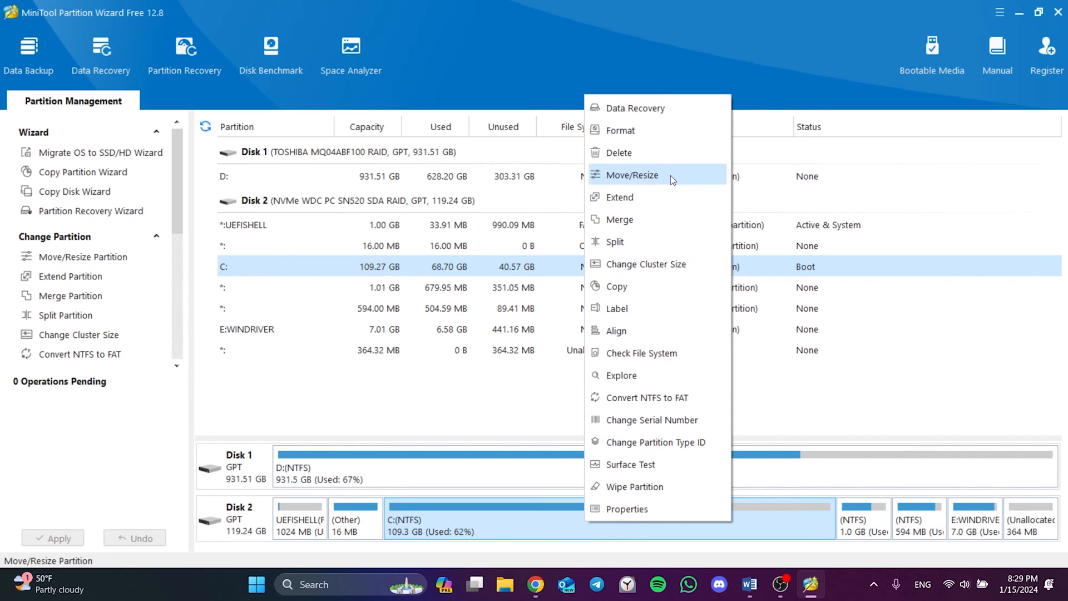
left_click(628, 175)
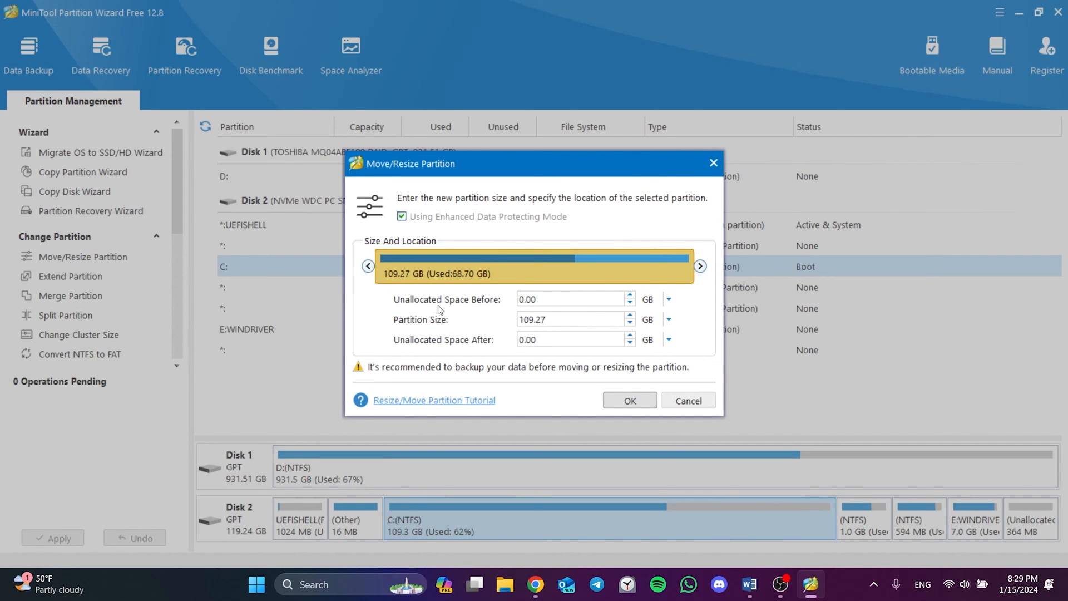
mouse_move(408, 307)
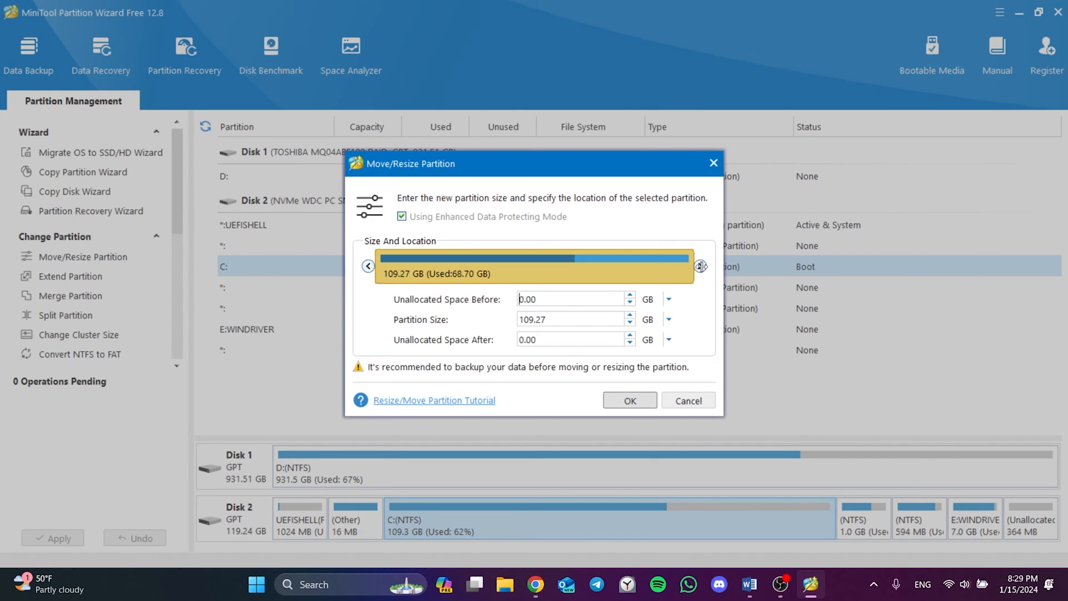
left_click_drag(702, 266, 693, 266)
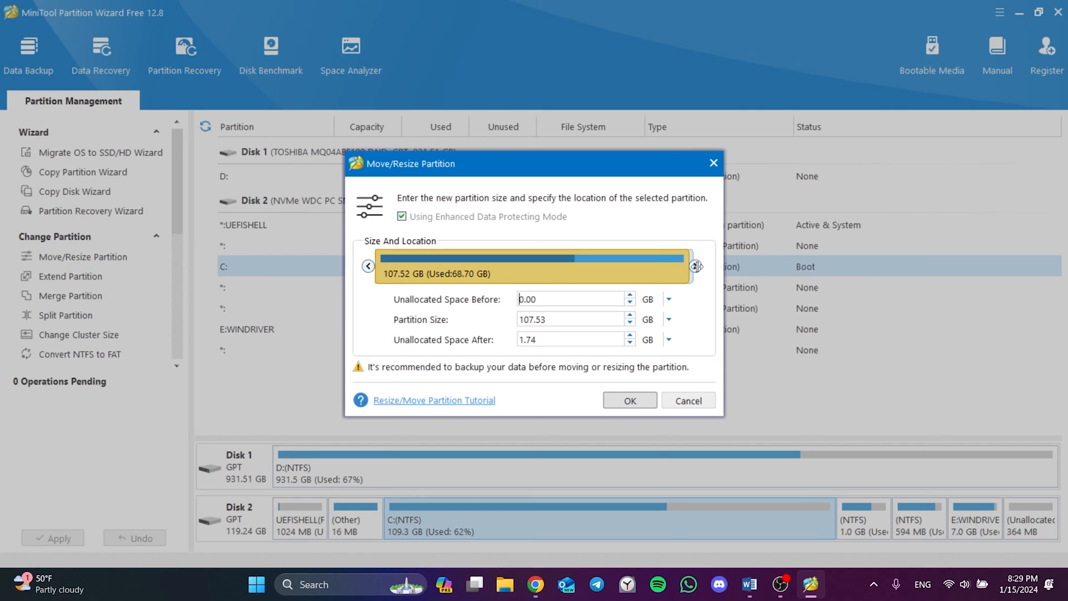
left_click_drag(694, 266, 697, 266)
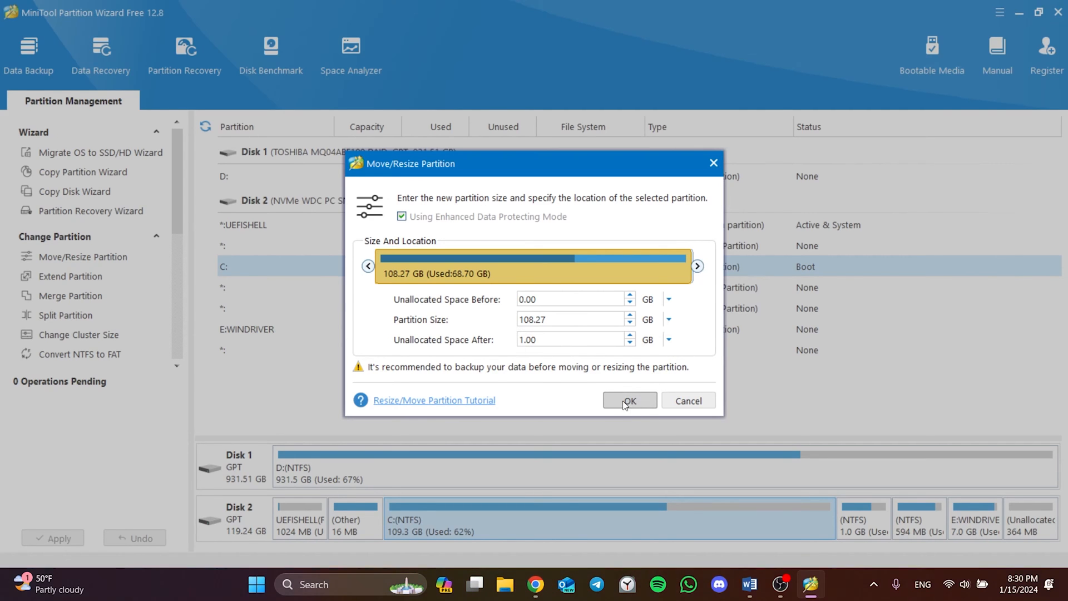
left_click(629, 400)
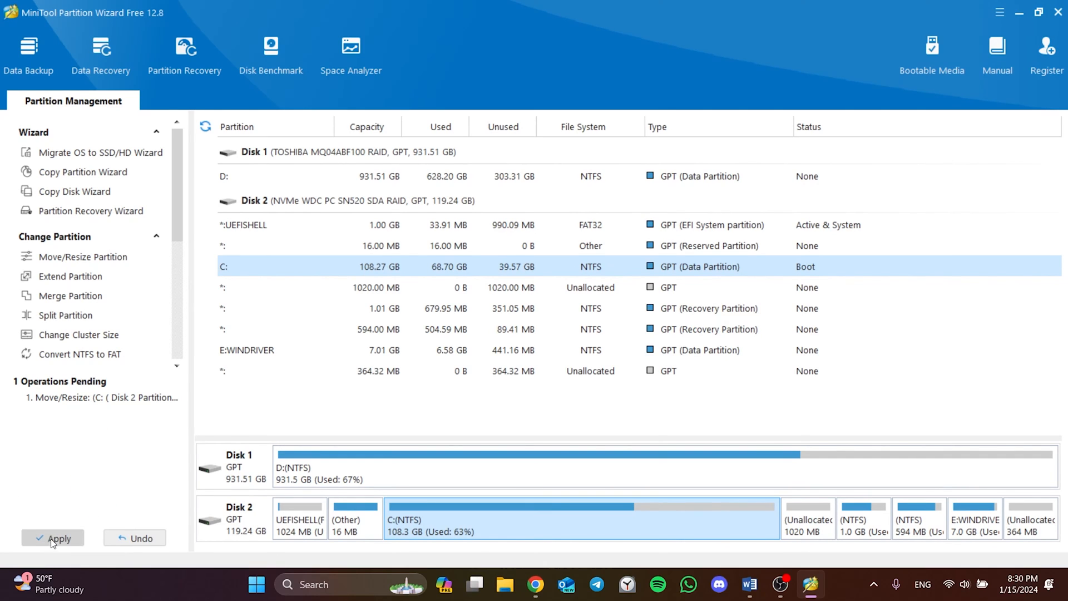
- Apply the pending C: resize with a PC restart, then select the 1.01 GB recovery partition
left_click(54, 539)
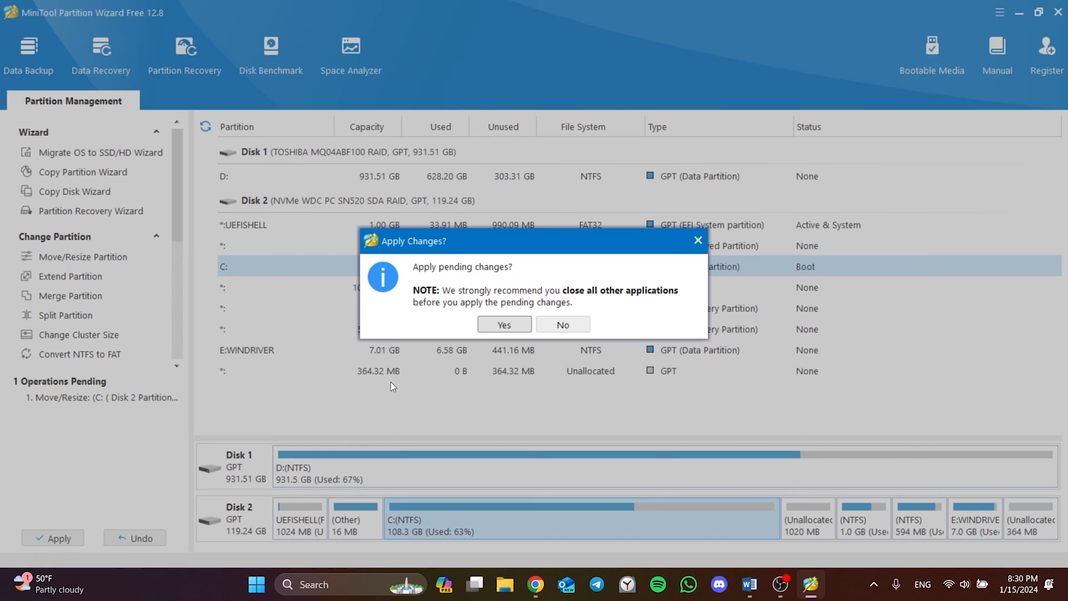
left_click(503, 324)
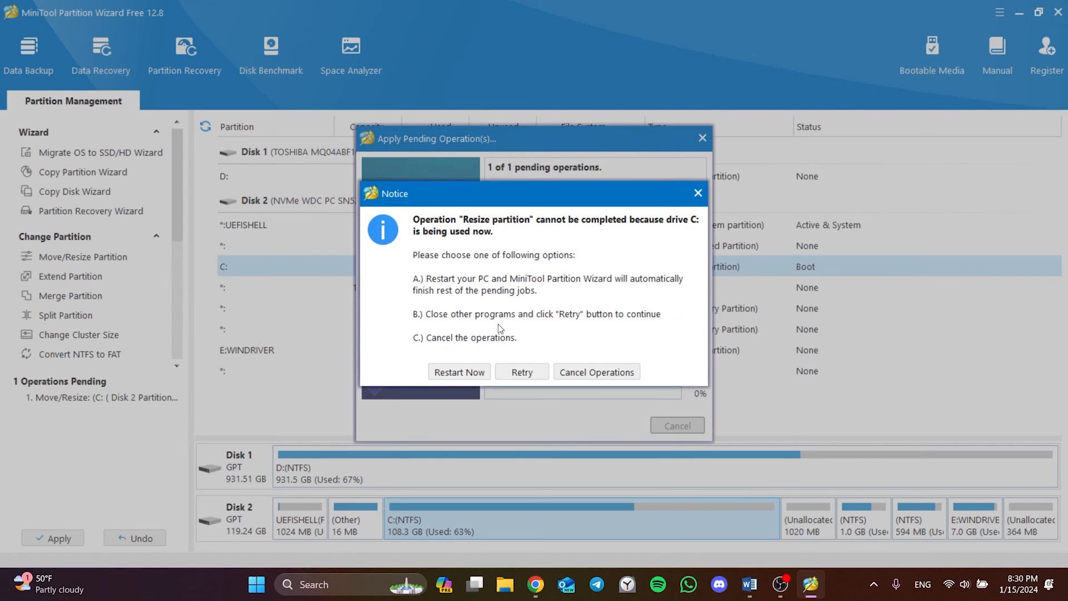
mouse_move(456, 383)
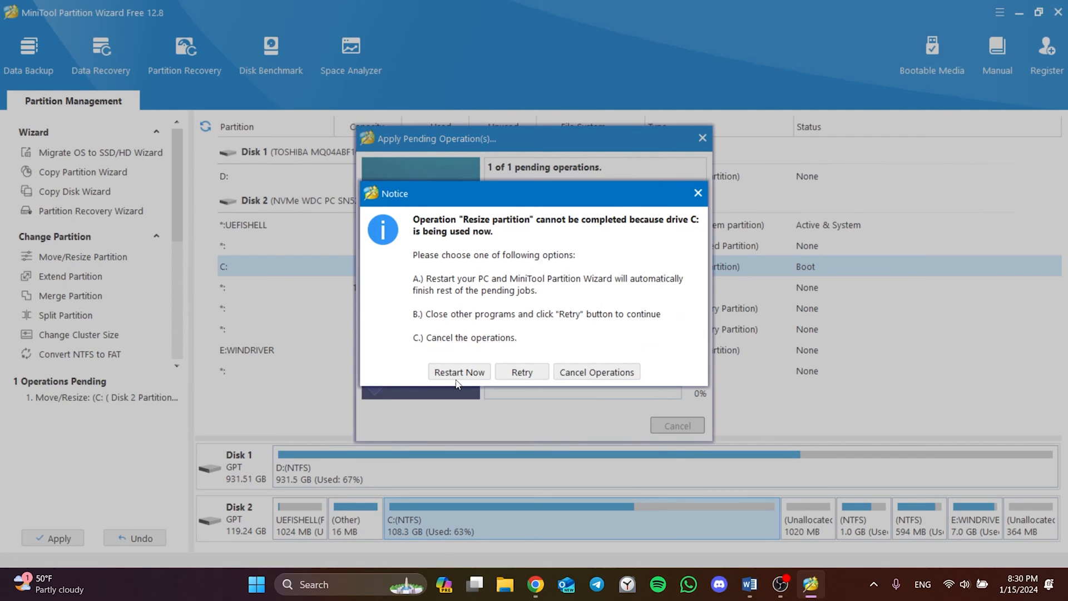
mouse_move(381, 274)
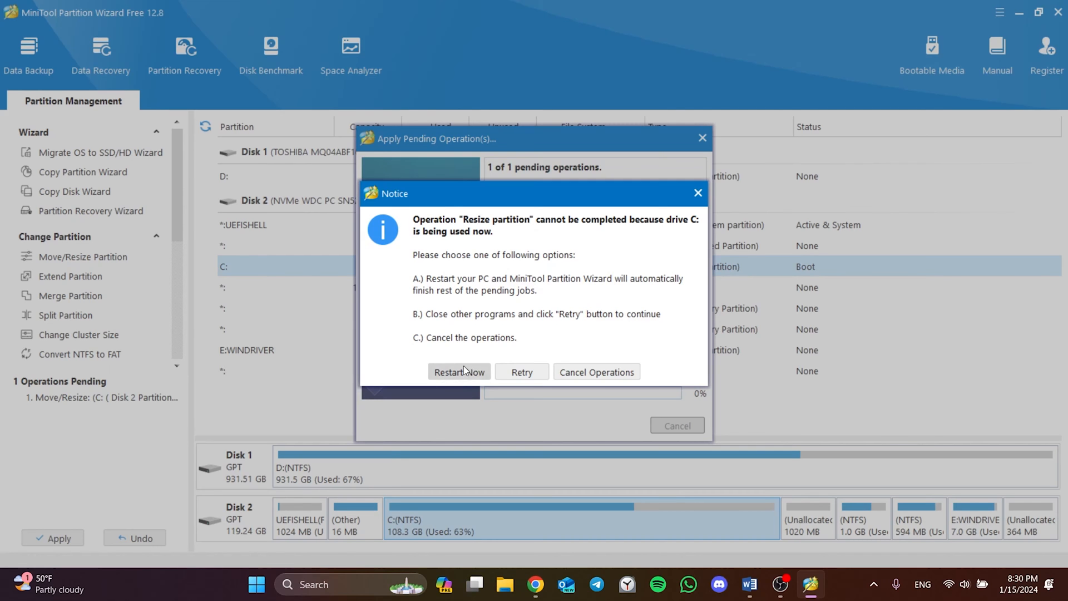
left_click(460, 372)
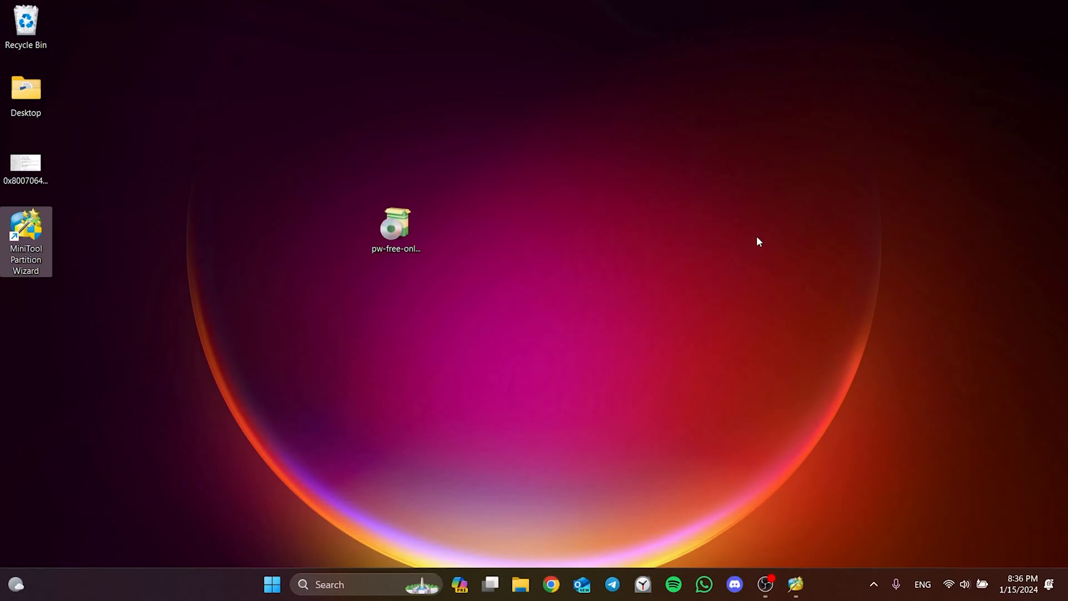
mouse_move(757, 253)
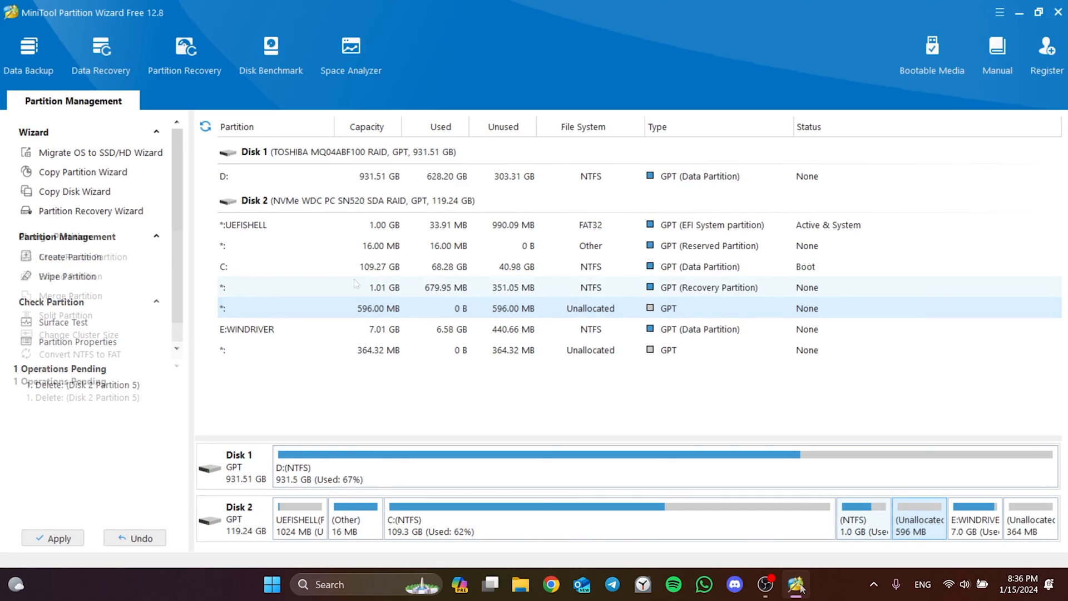
left_click(340, 287)
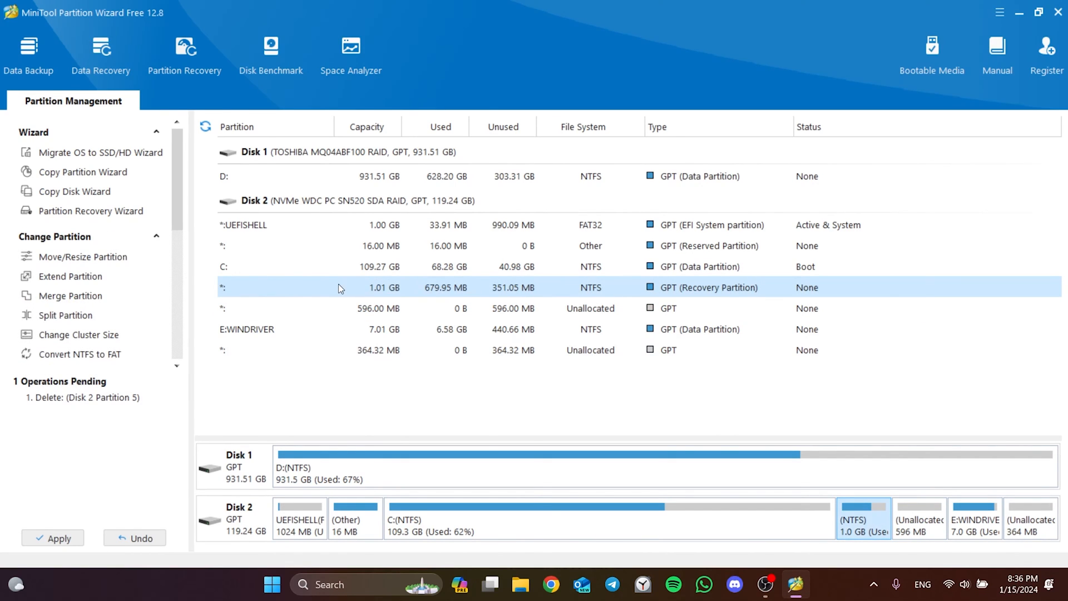
- Extend the recovery partition from the 596 MB unallocated area to a new size of 1.20 GB
right_click(341, 287)
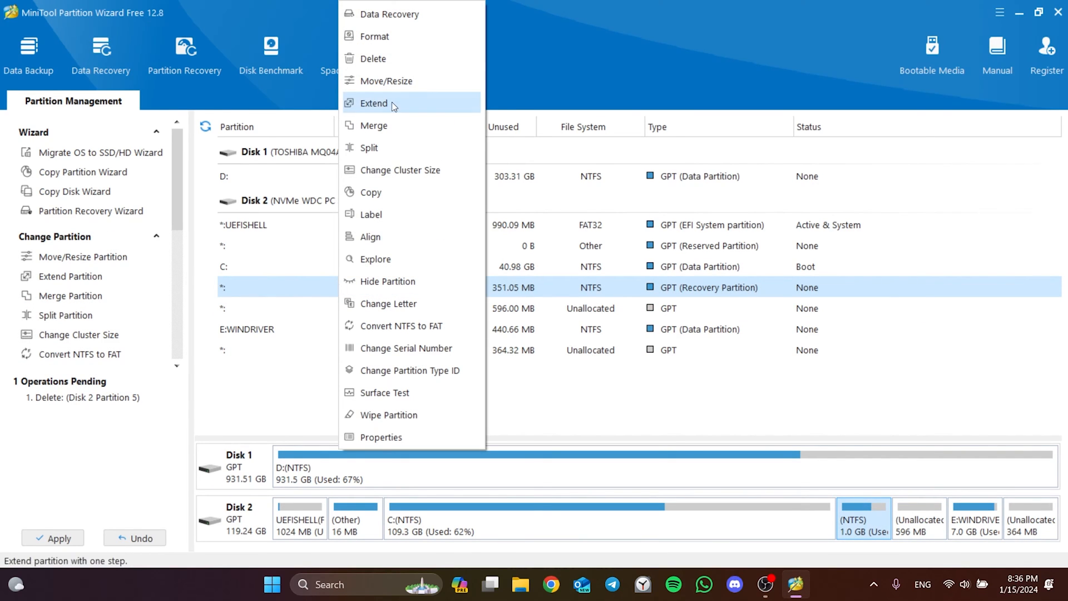
left_click(373, 103)
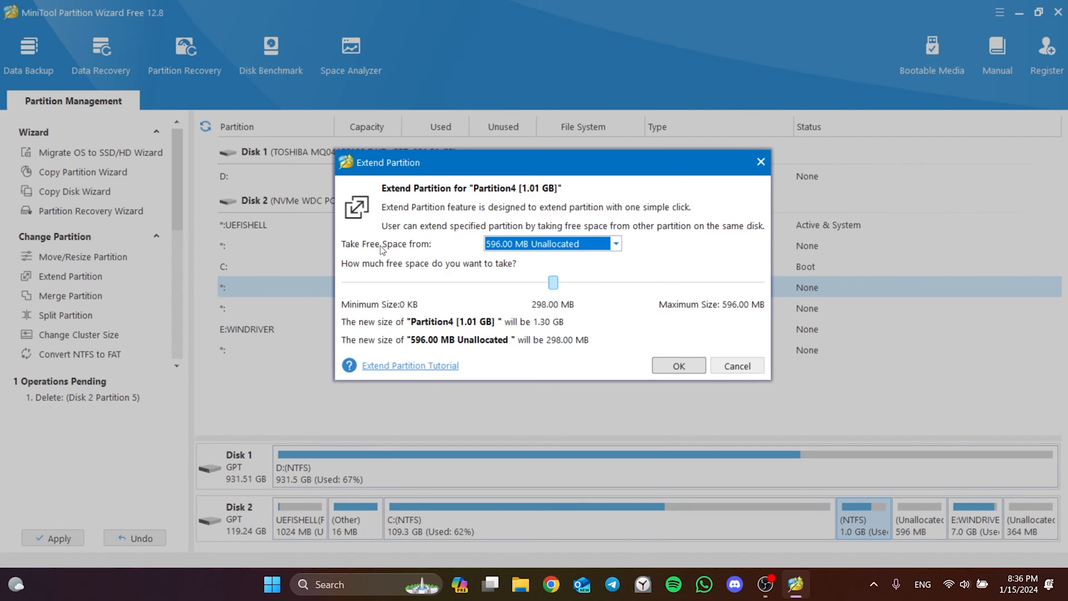
left_click(614, 243)
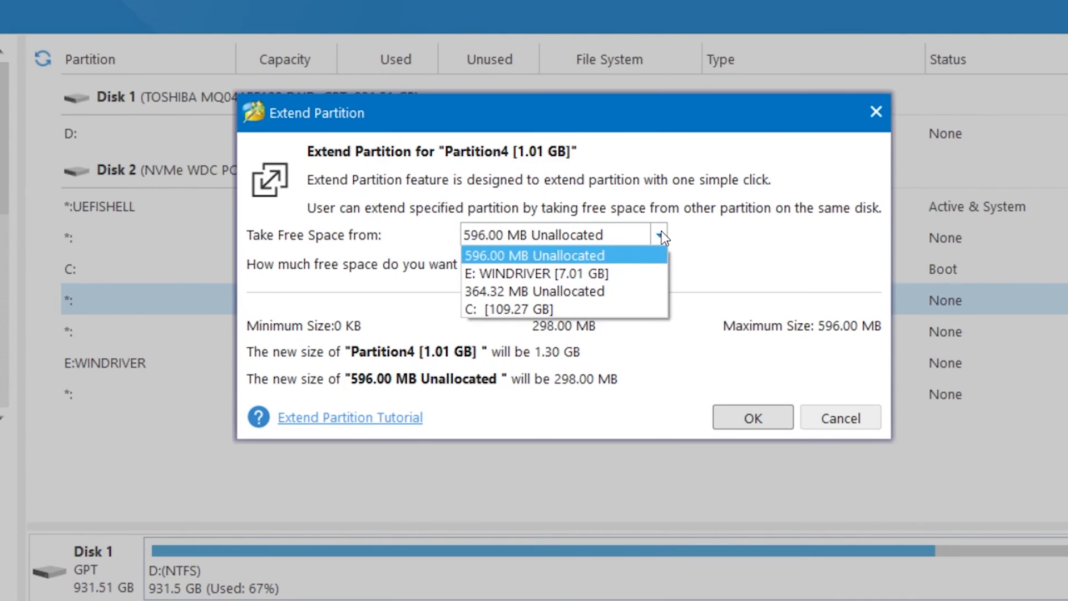
mouse_move(475, 257)
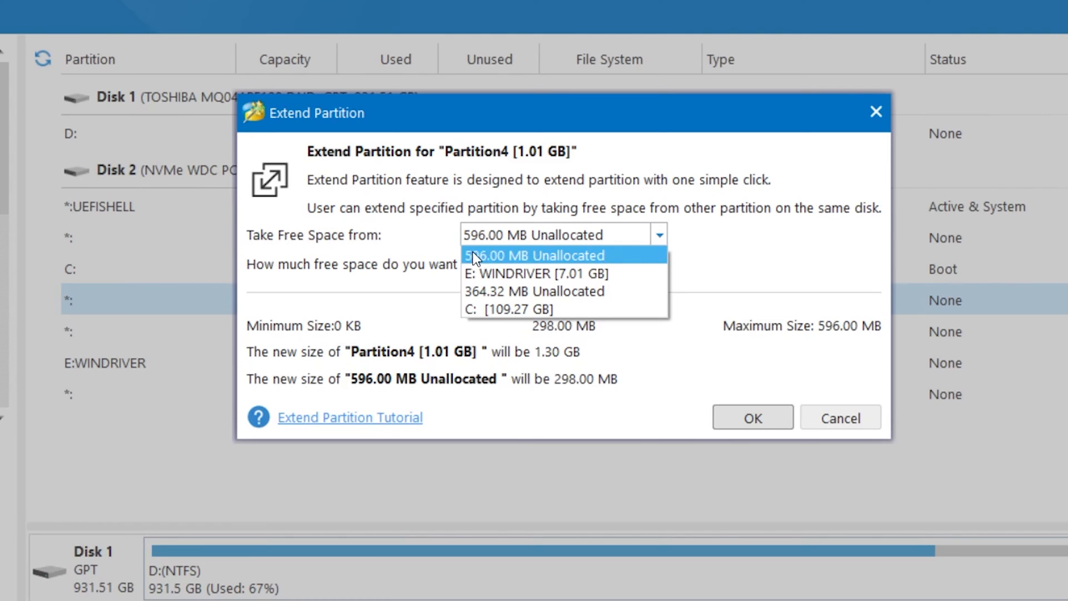
left_click(536, 255)
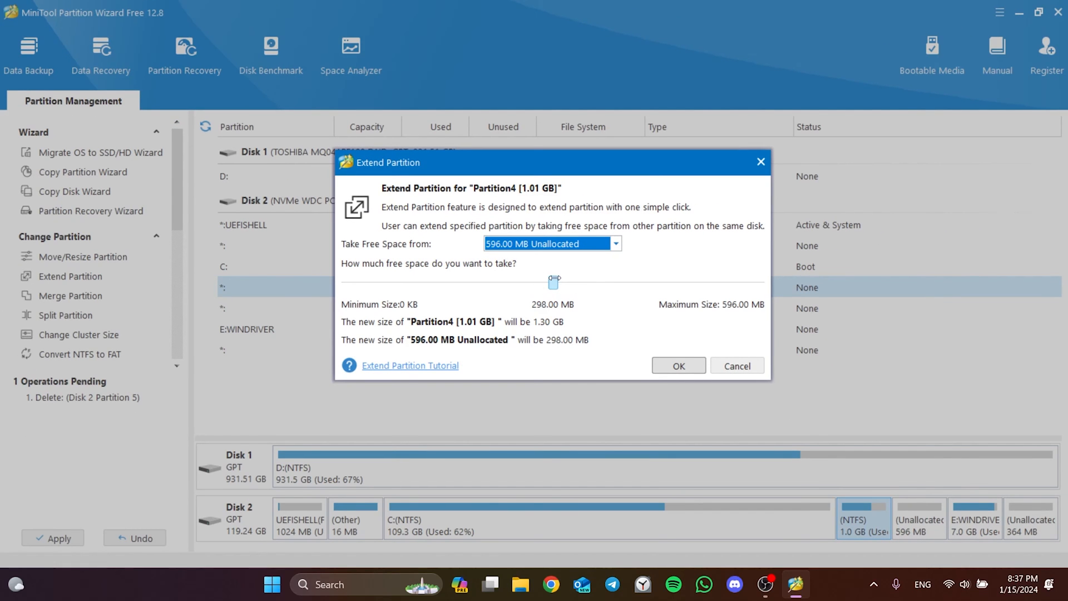
mouse_move(528, 273)
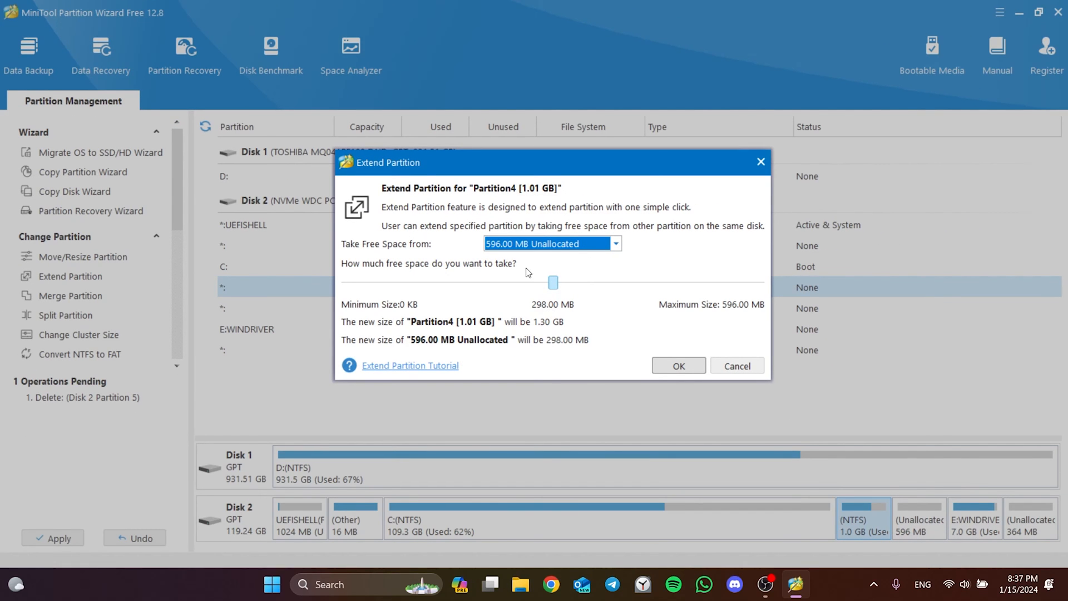
mouse_move(526, 302)
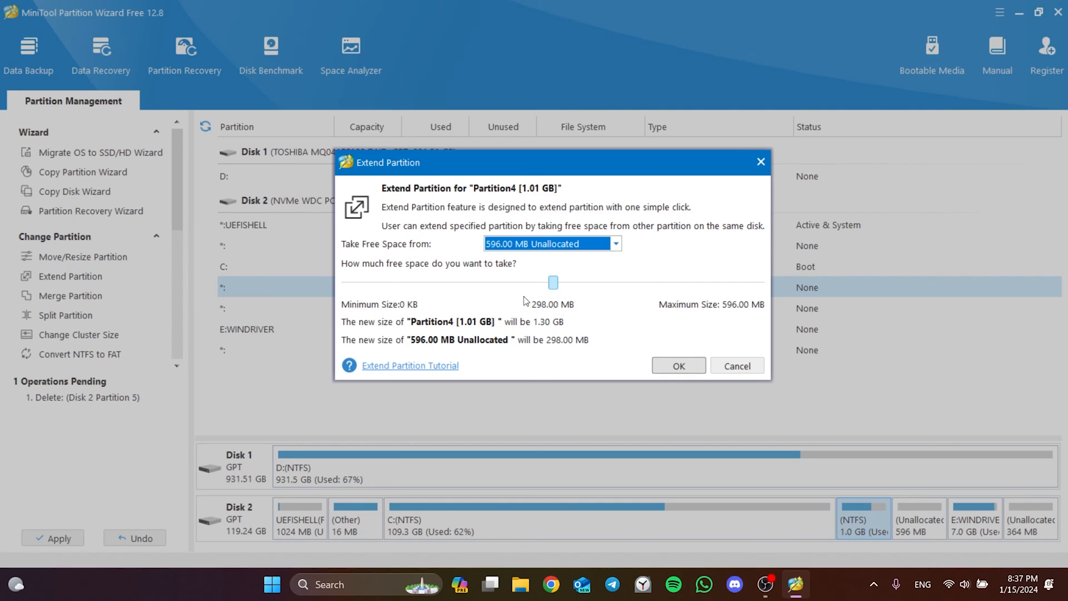
mouse_move(577, 357)
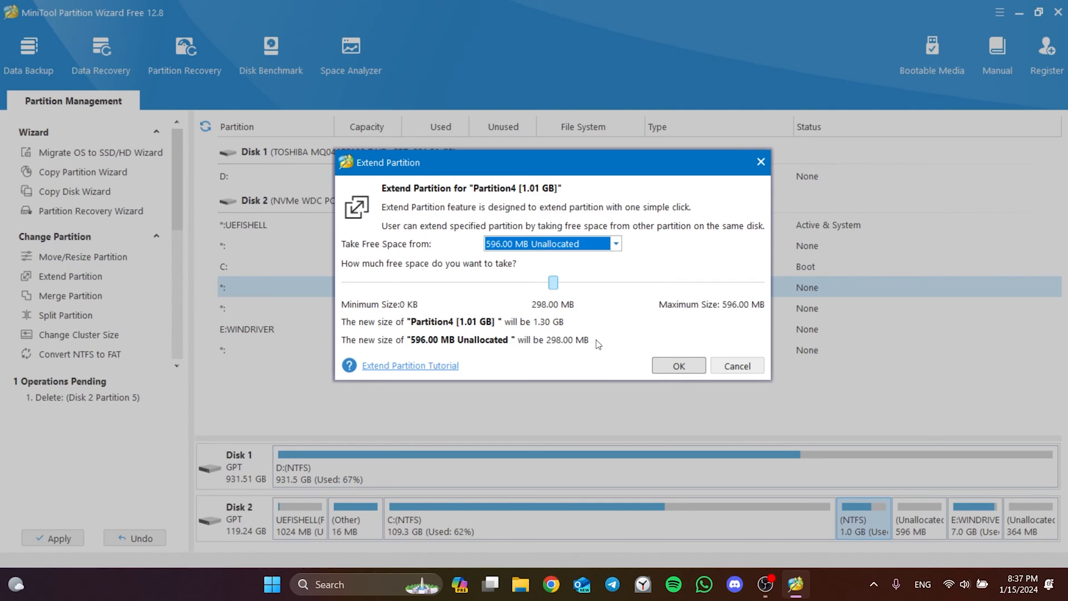
mouse_move(545, 326)
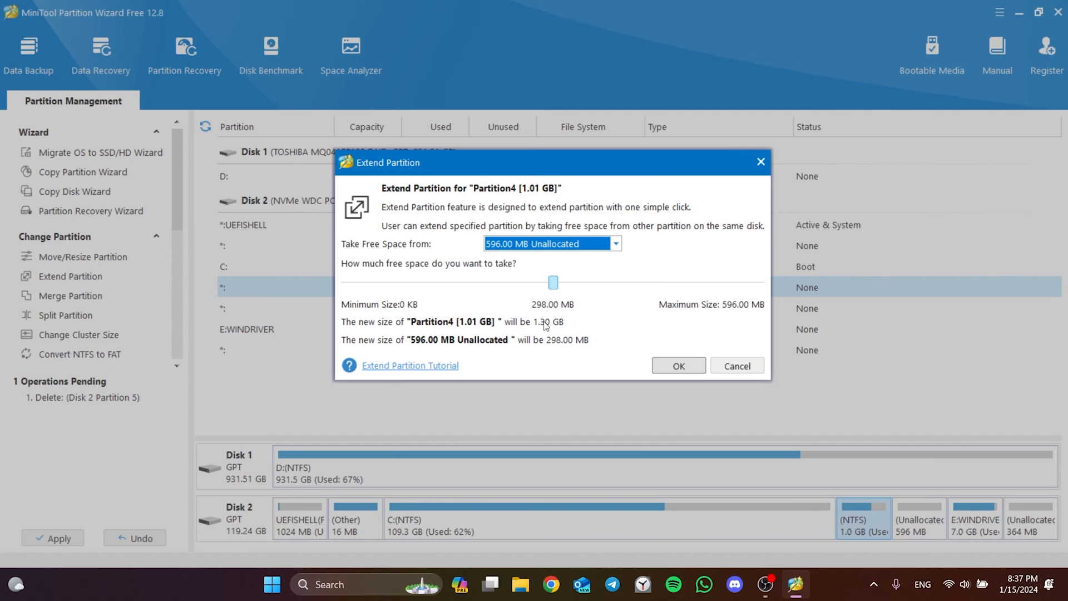
mouse_move(540, 329)
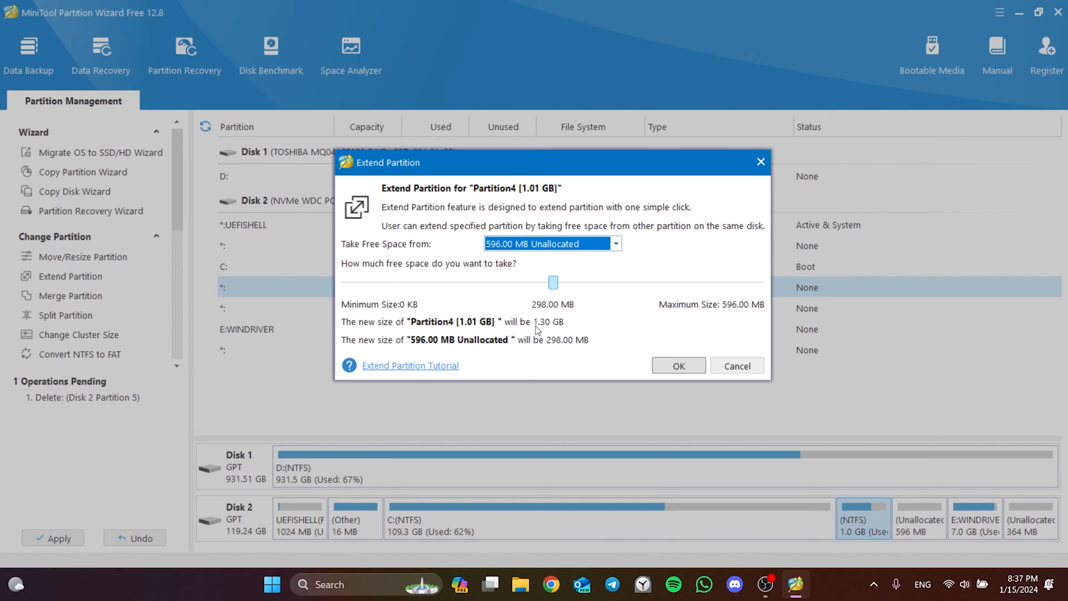
left_click_drag(553, 283, 532, 283)
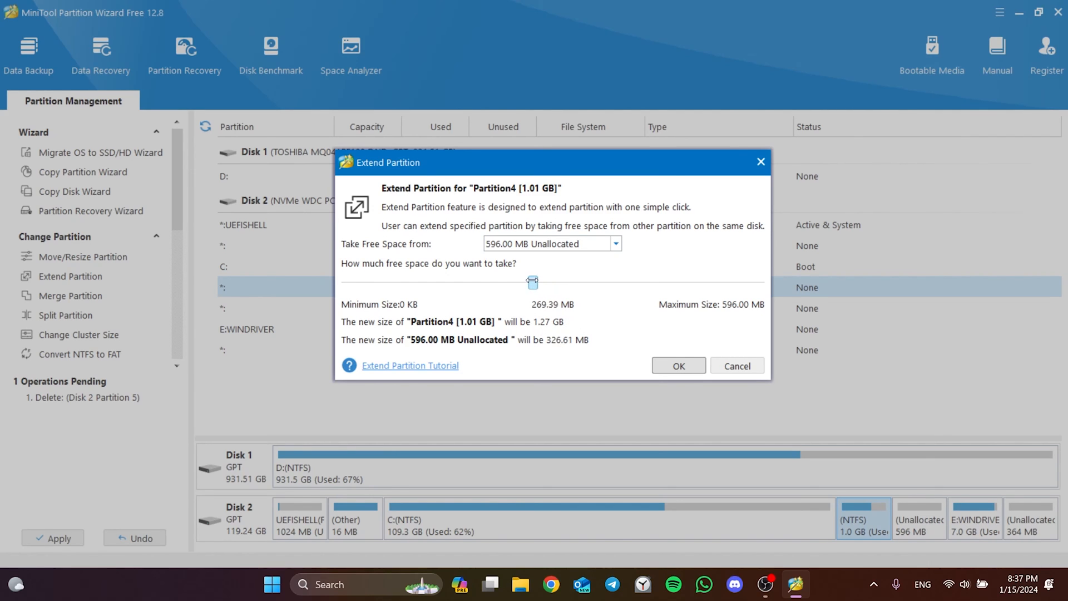
left_click_drag(533, 282, 485, 282)
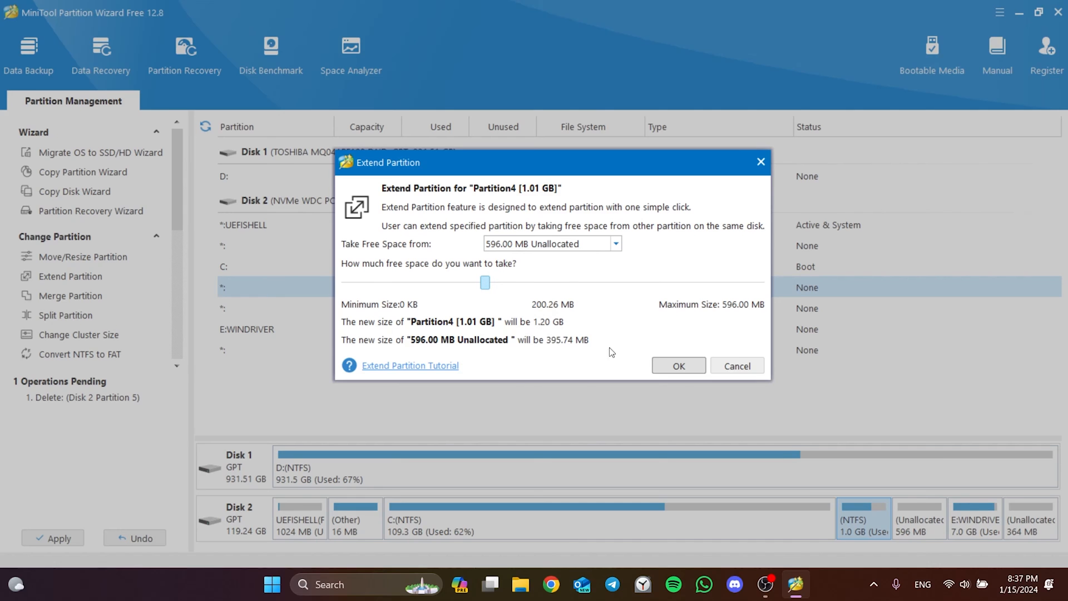
- Confirm the 1.20 GB extension and apply all pending changes
left_click(678, 366)
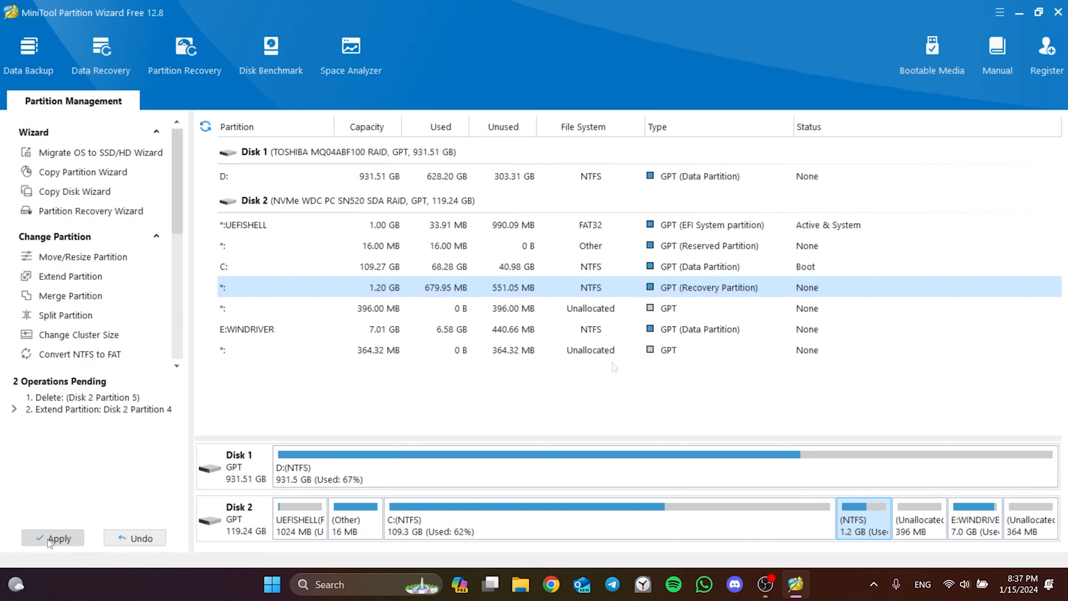
left_click(53, 538)
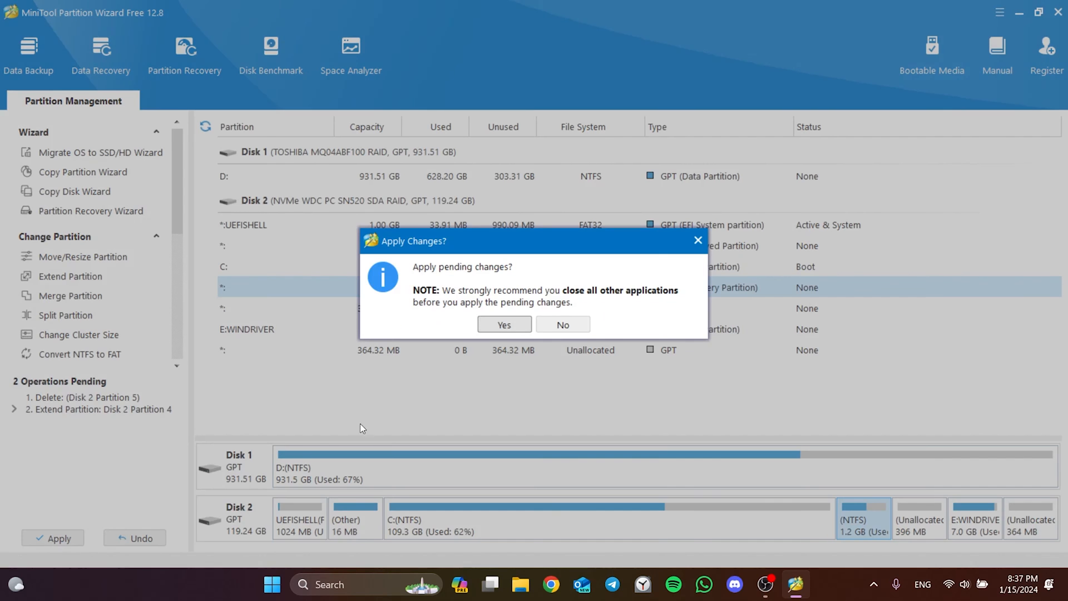
left_click(504, 324)
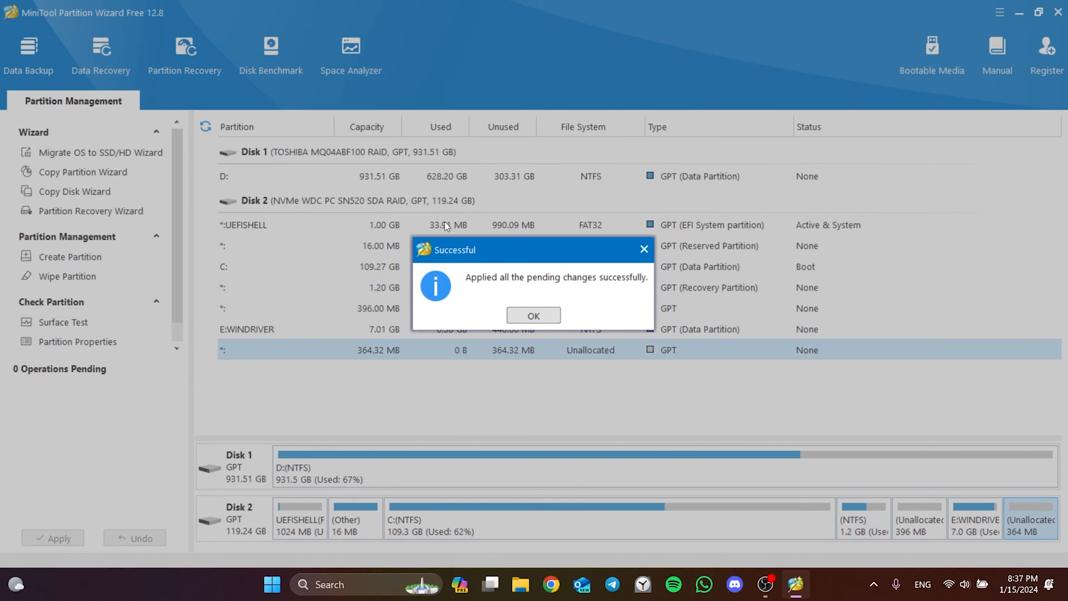
mouse_move(627, 263)
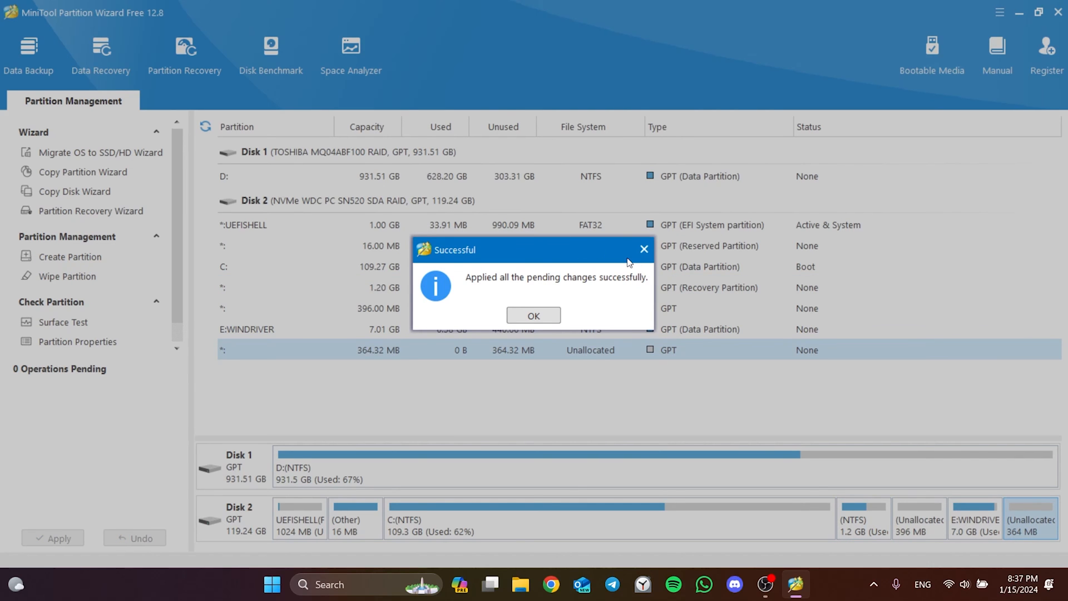
left_click(533, 314)
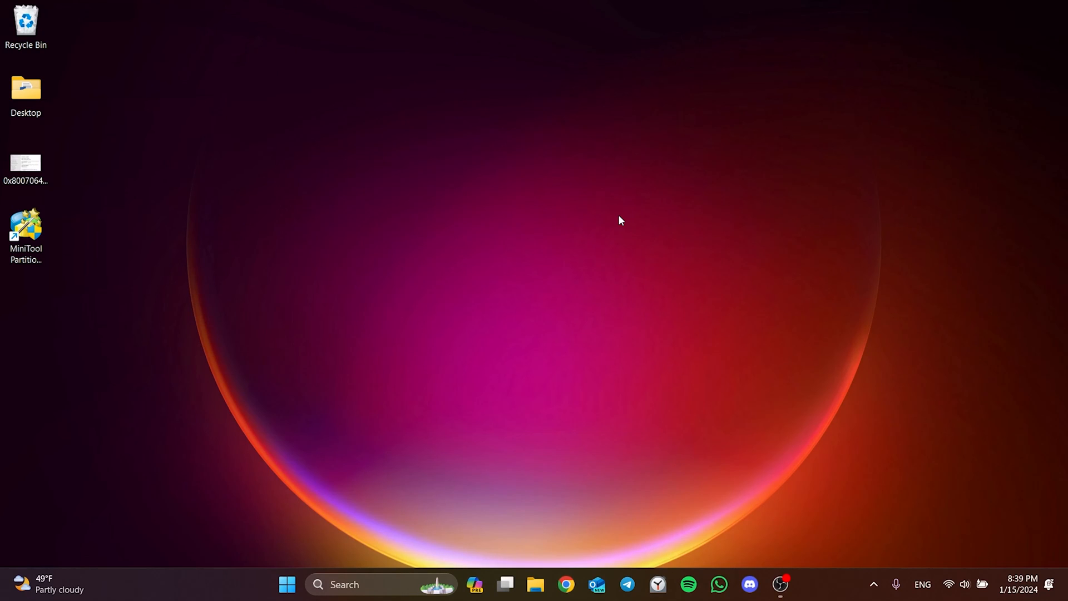
mouse_move(357, 244)
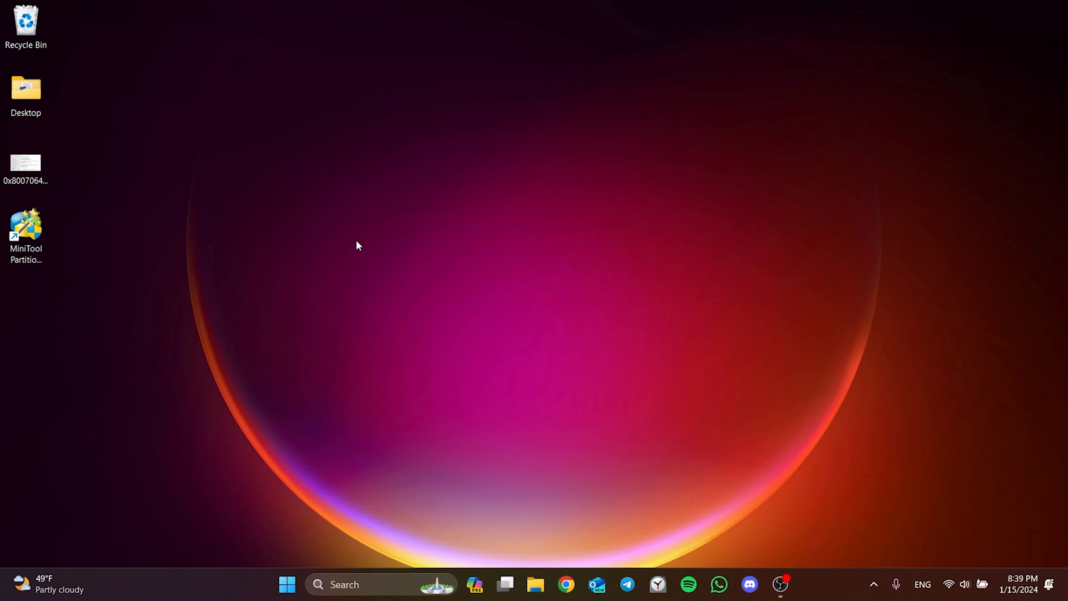
mouse_move(440, 219)
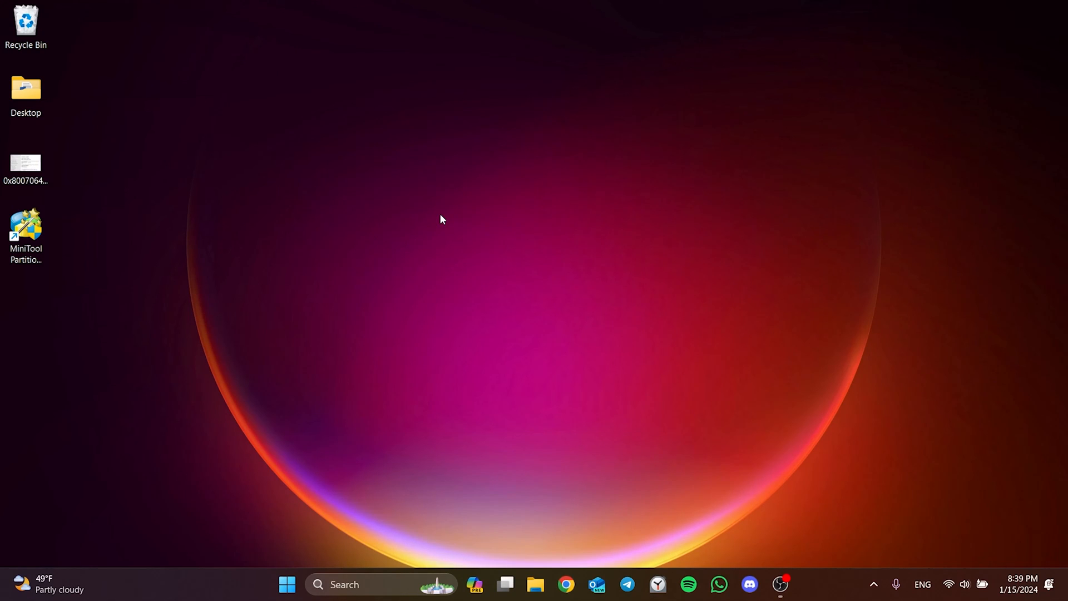
mouse_move(407, 186)
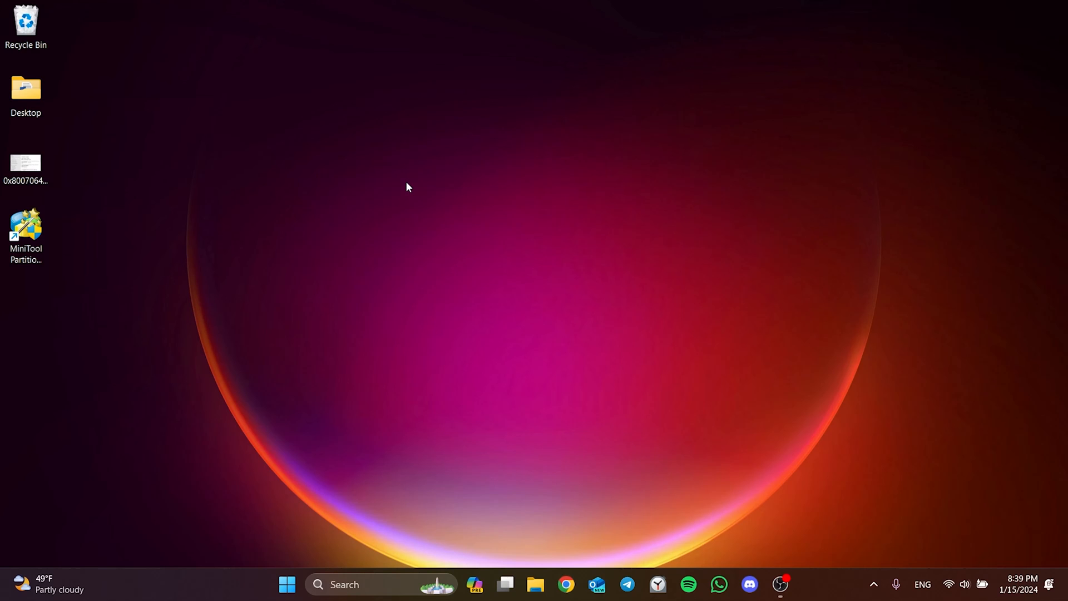
mouse_move(311, 212)
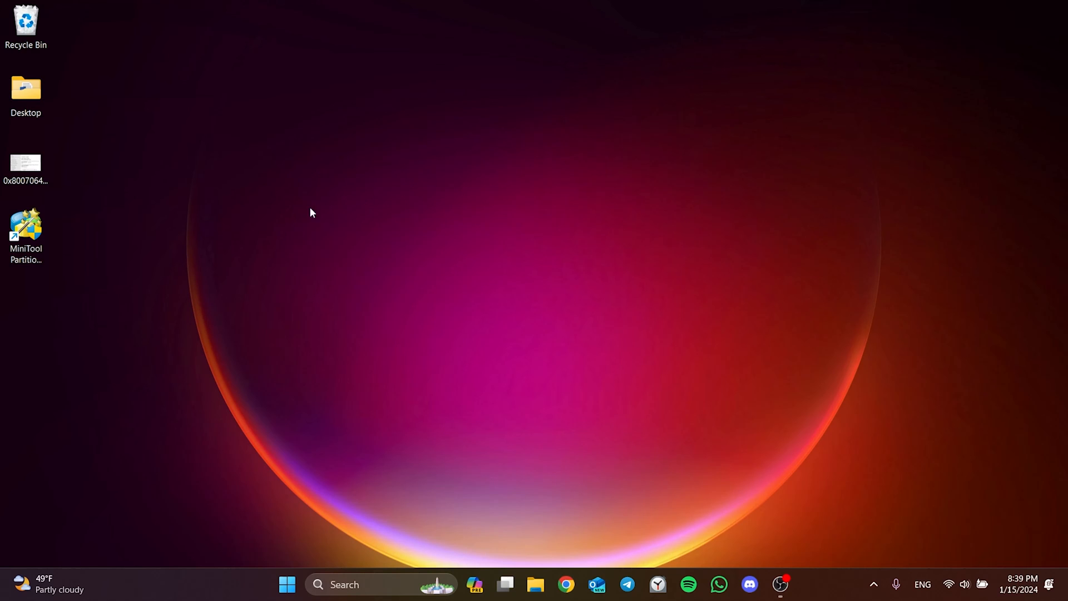
left_click_drag(310, 212, 436, 246)
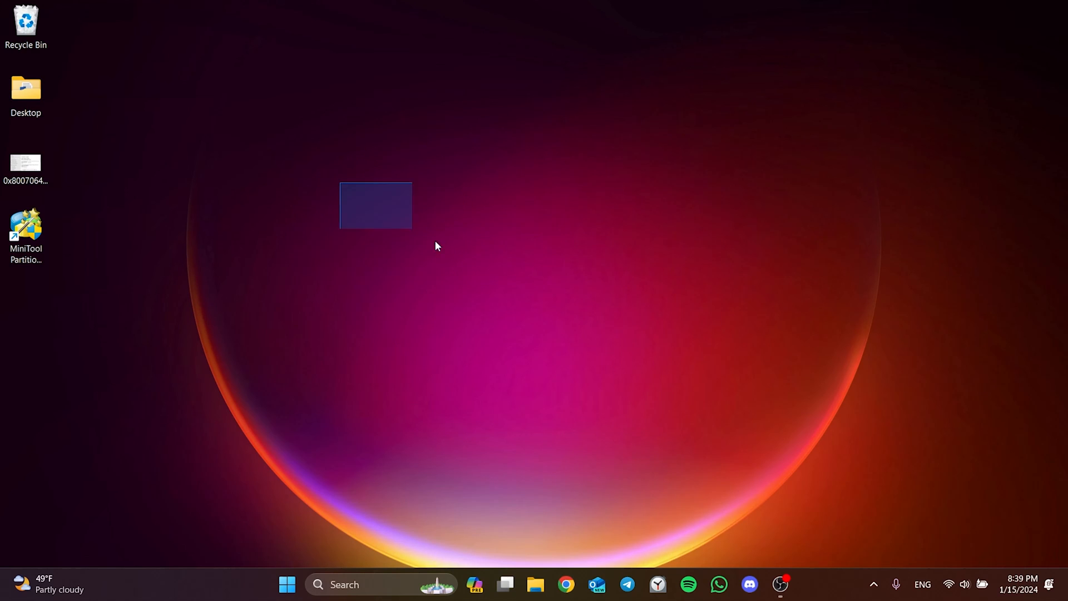
left_click(703, 382)
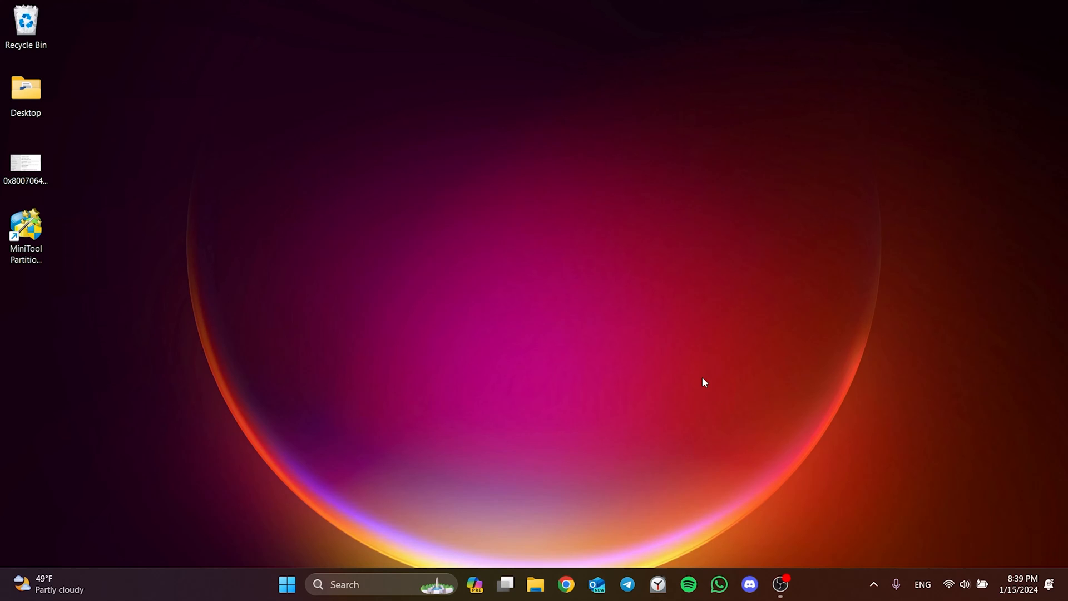
mouse_move(298, 198)
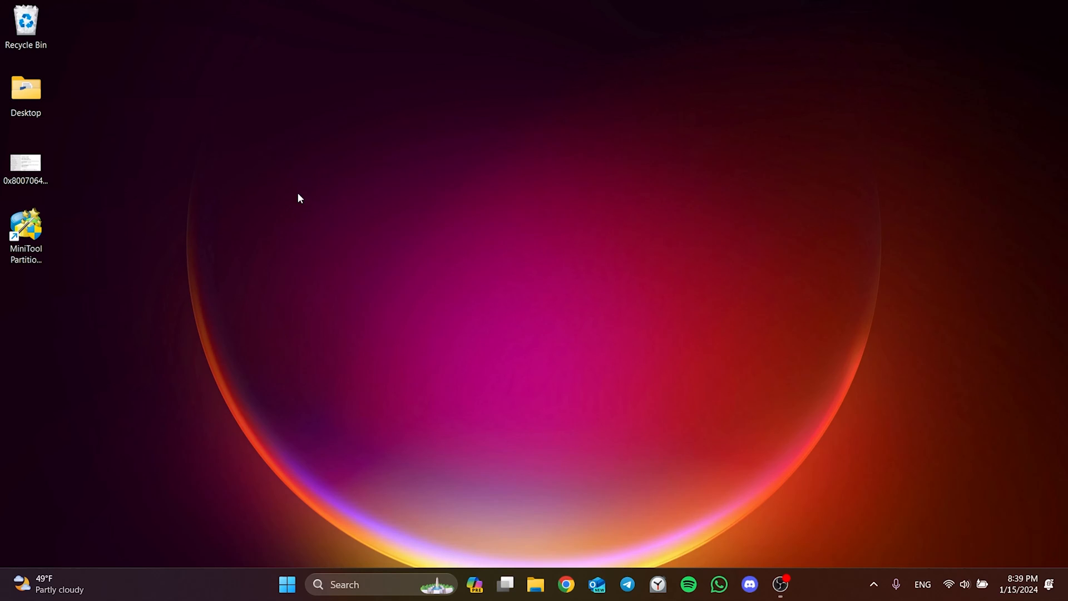
mouse_move(346, 186)
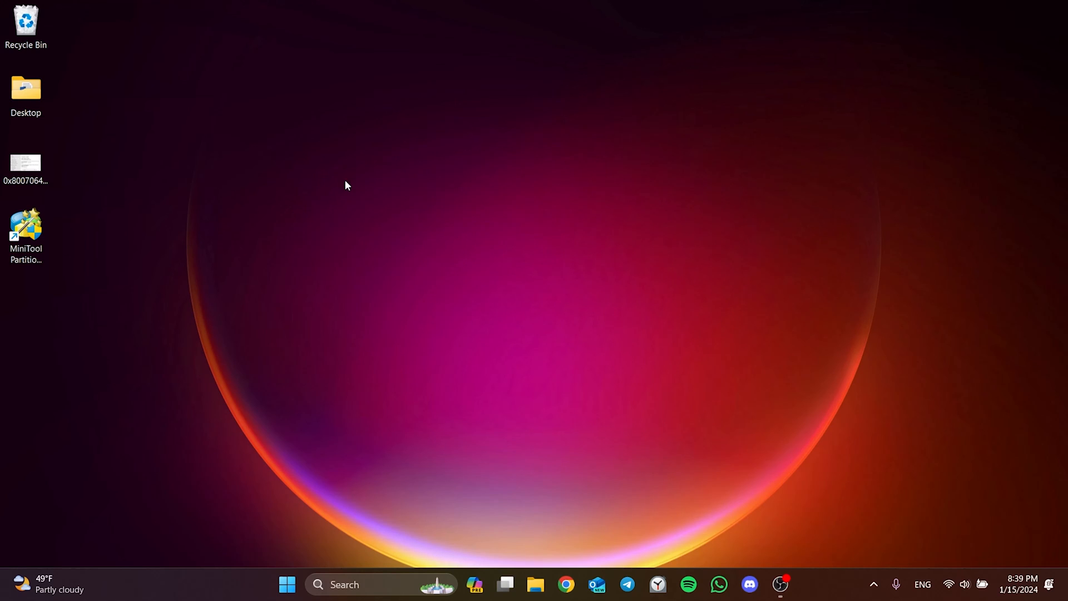
mouse_move(499, 228)
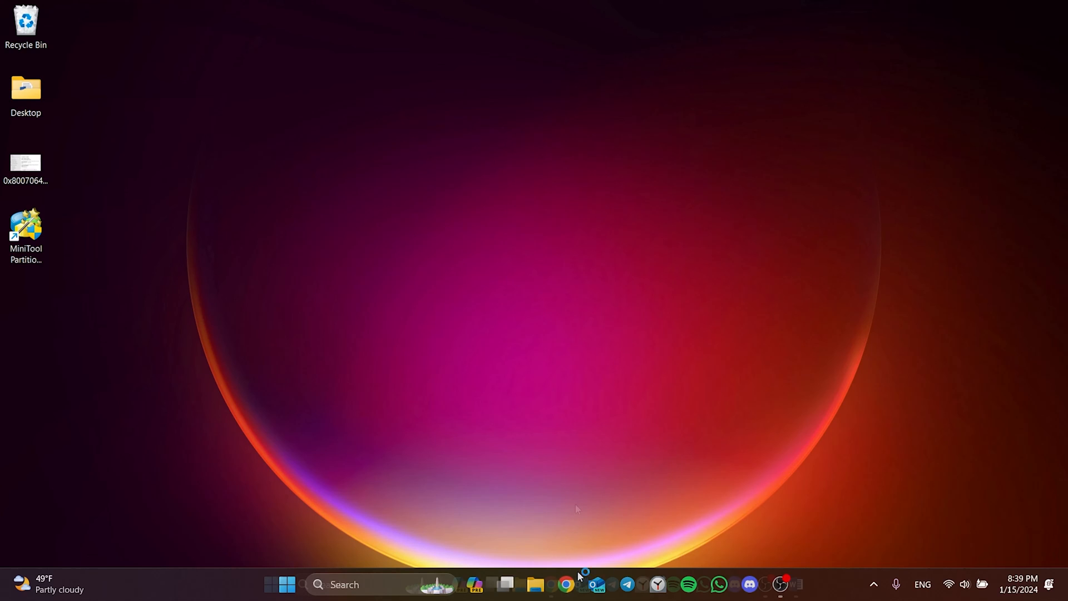
- Download Microsoft's wushowhide.diagcab troubleshooter and save it to the desktop
left_click(566, 584)
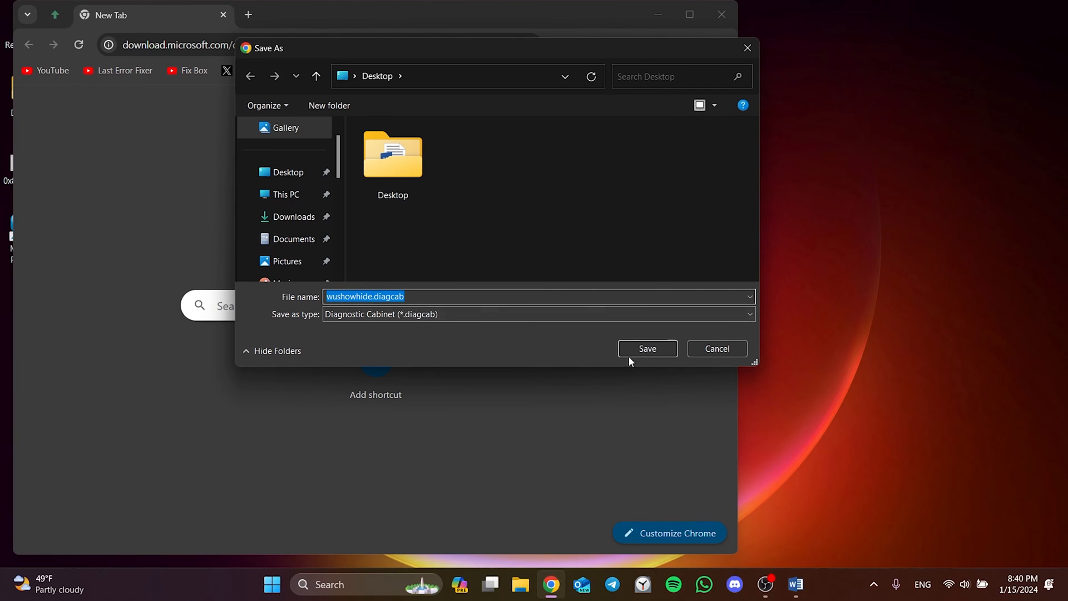
left_click(645, 348)
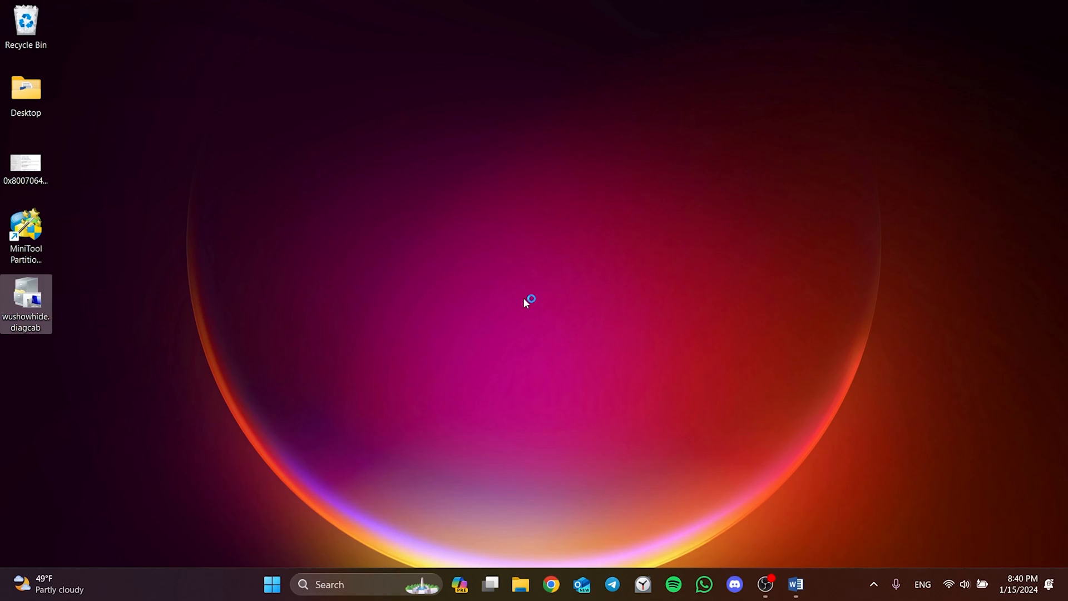
- Launch wushowhide.diagcab from the desktop and start its update scan with Next
double_click(26, 302)
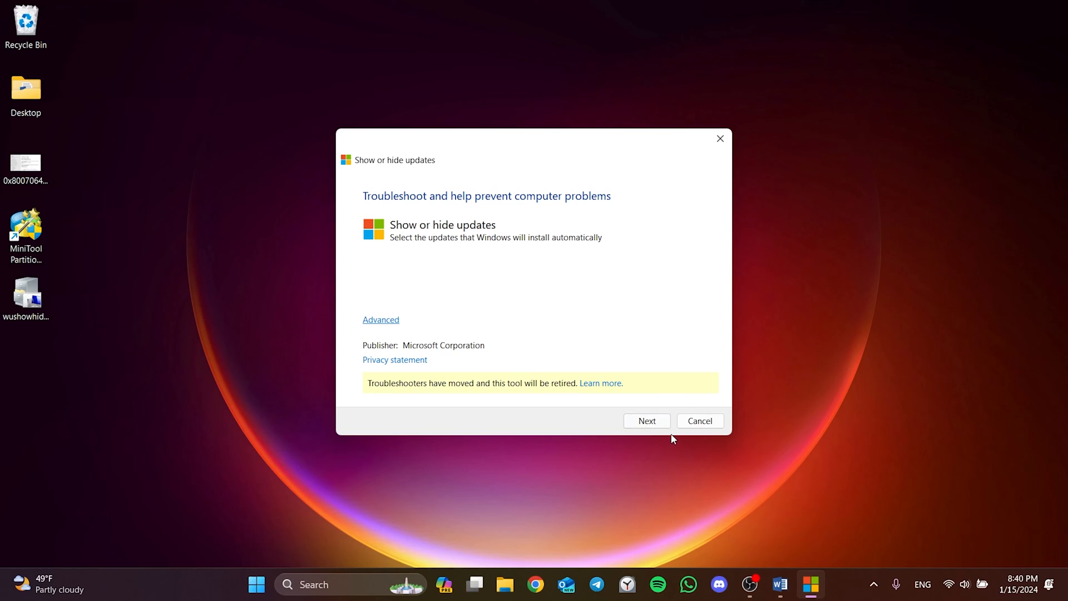
left_click(646, 420)
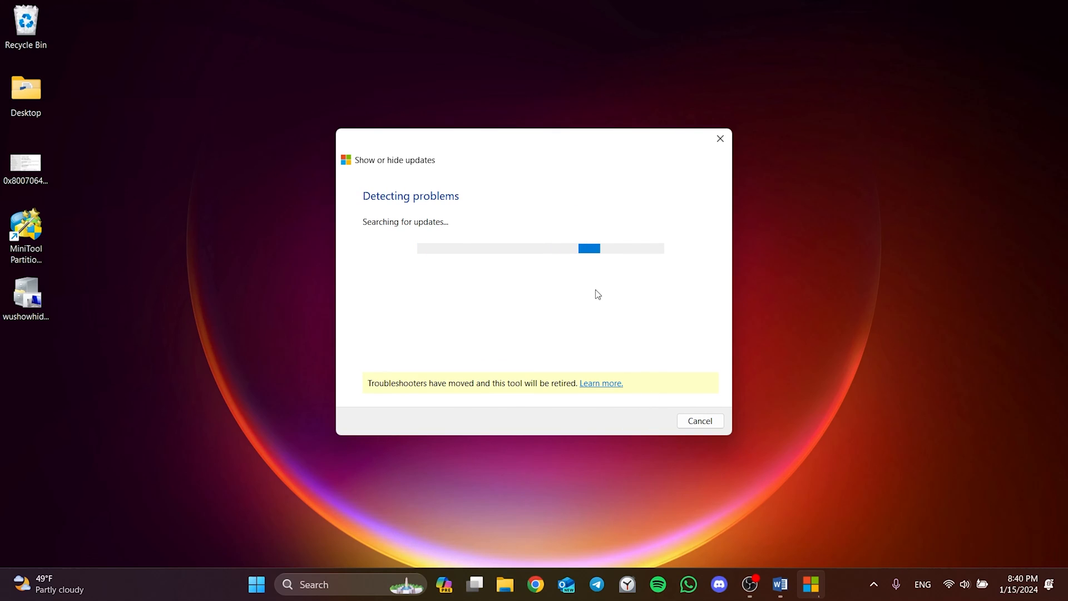
mouse_move(576, 319)
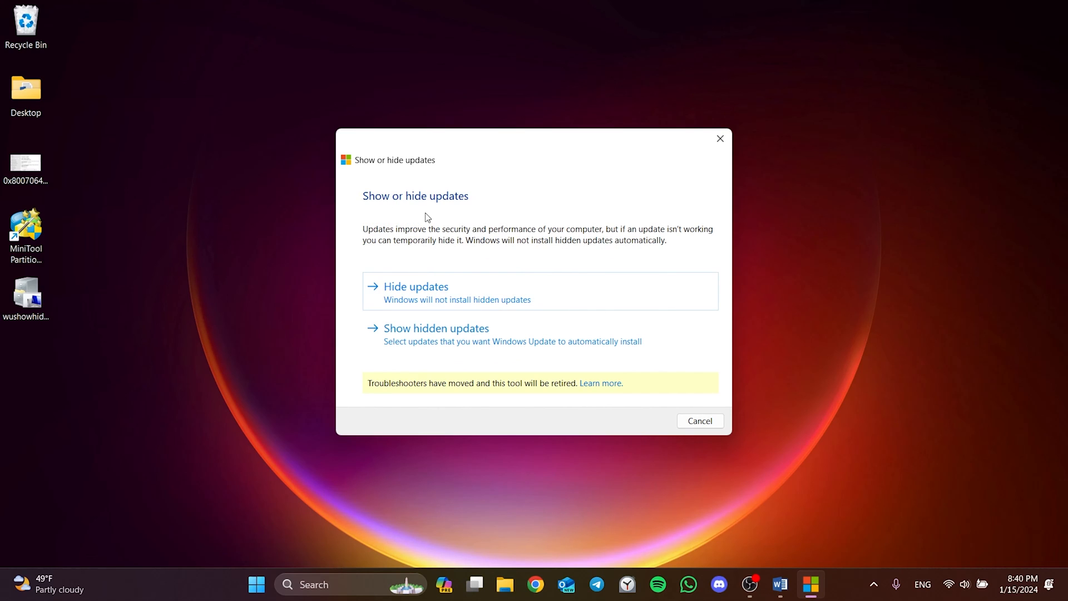
- Choose Hide updates and hide the 2024-01 Cumulative Update for Windows 11 (KB5034123)
left_click(415, 286)
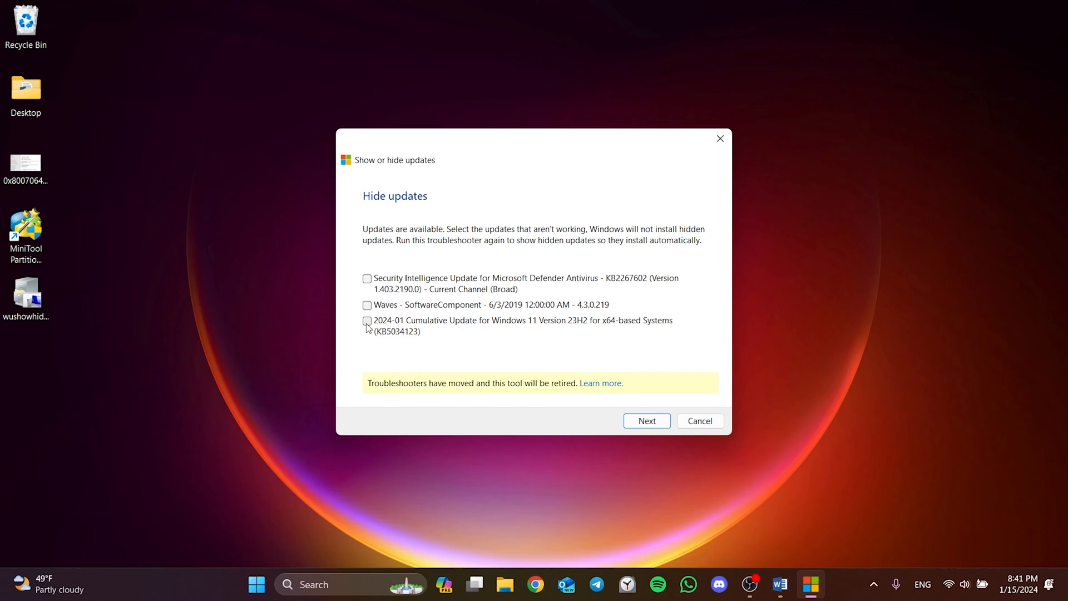
left_click(366, 320)
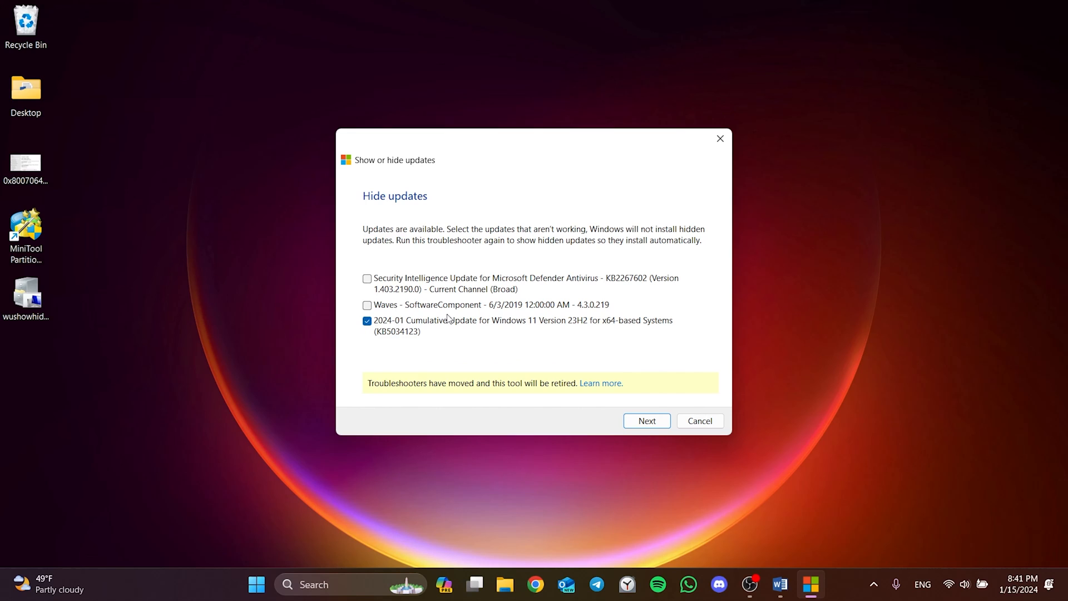
left_click(645, 421)
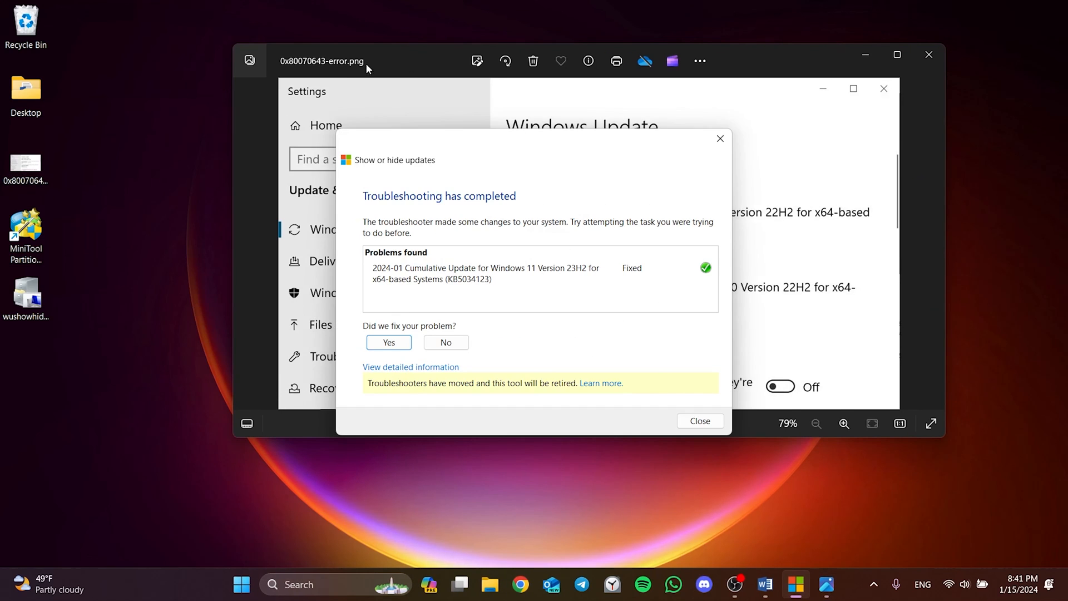
- Acknowledge the 'fixed' report and close the troubleshooter to the desktop
left_click(699, 421)
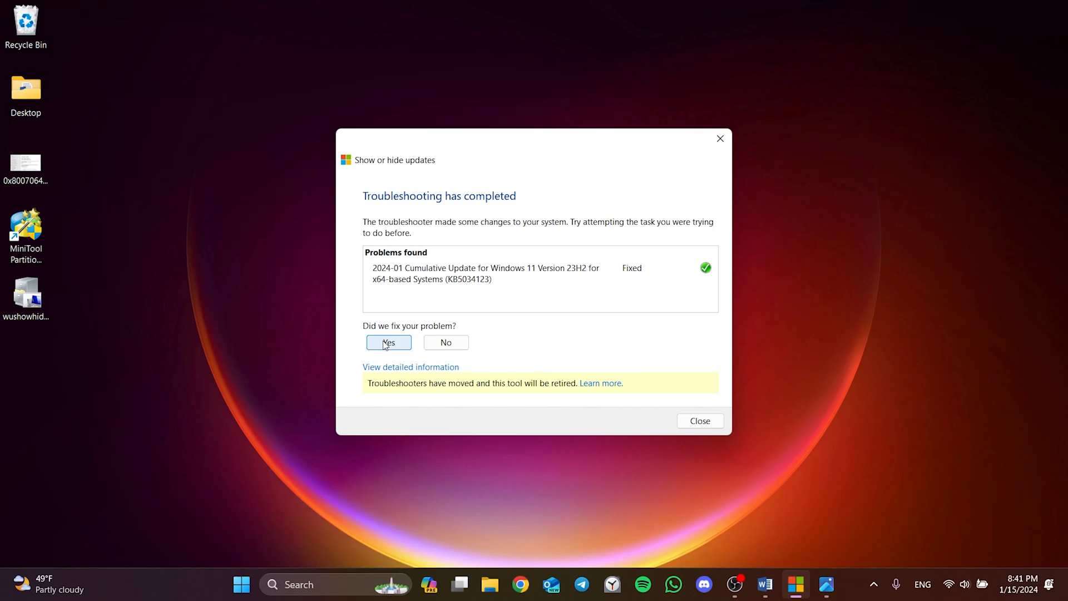
left_click(389, 342)
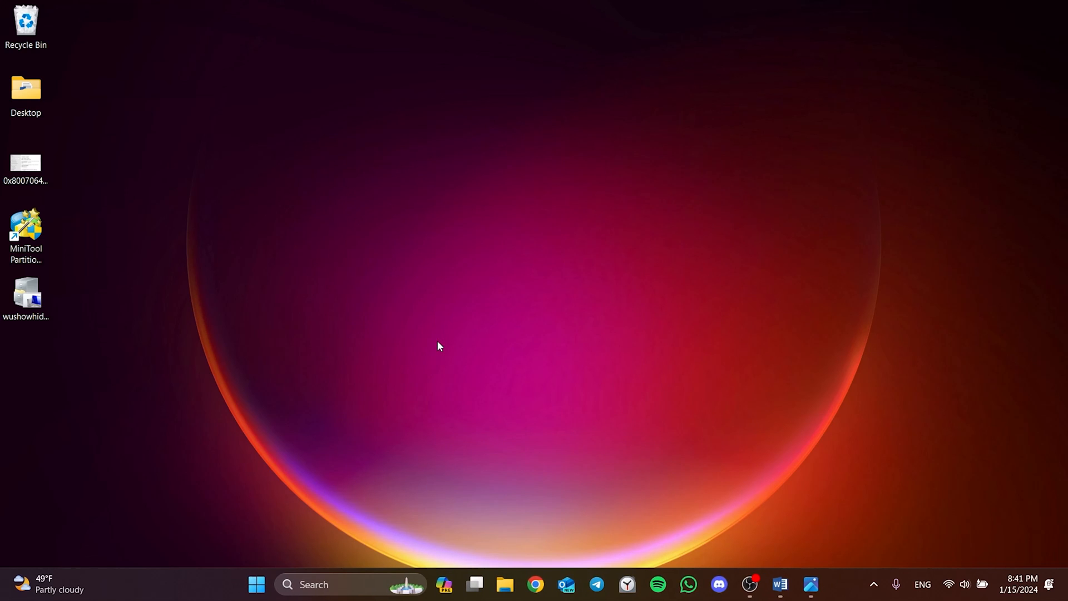
mouse_move(521, 213)
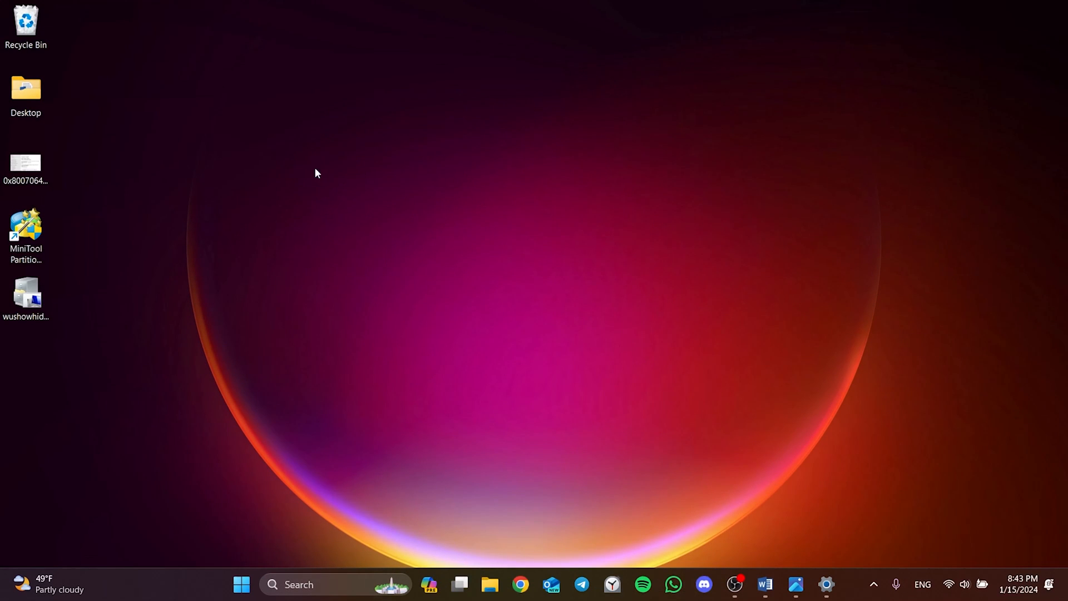
mouse_move(265, 338)
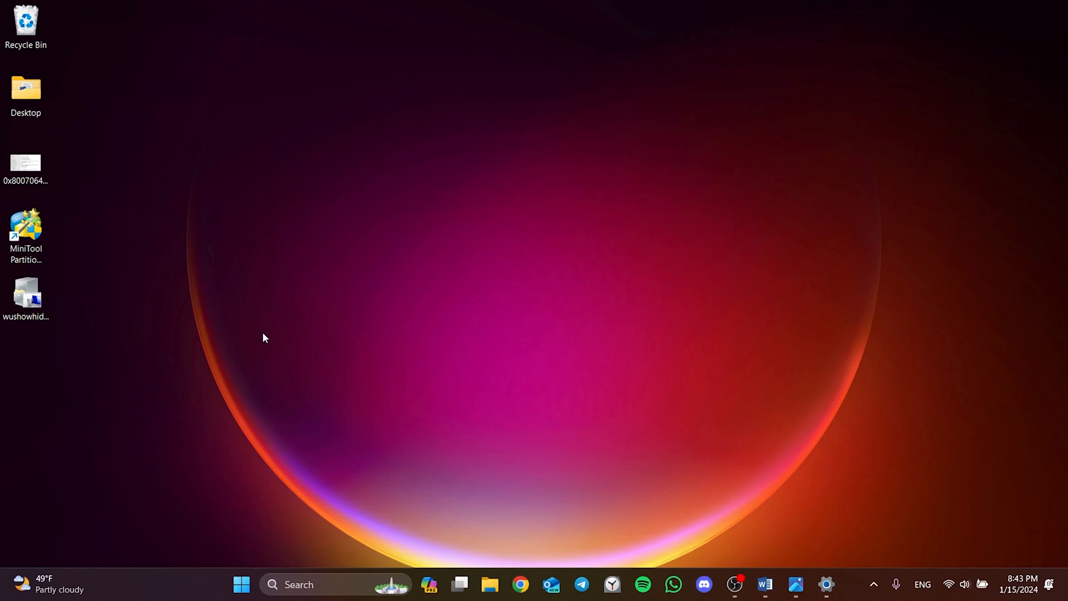
mouse_move(334, 167)
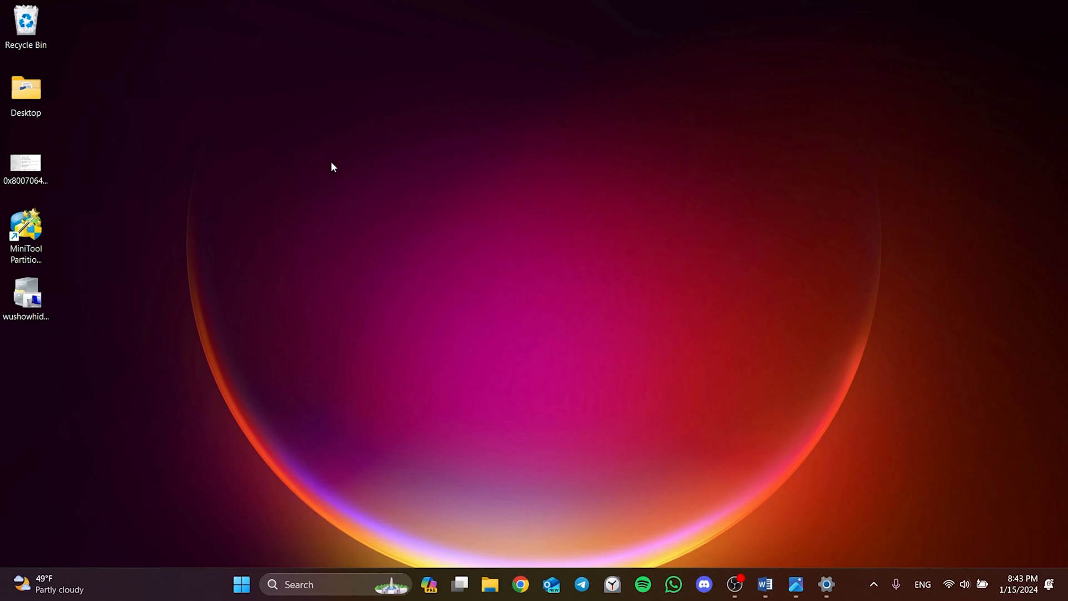
mouse_move(299, 532)
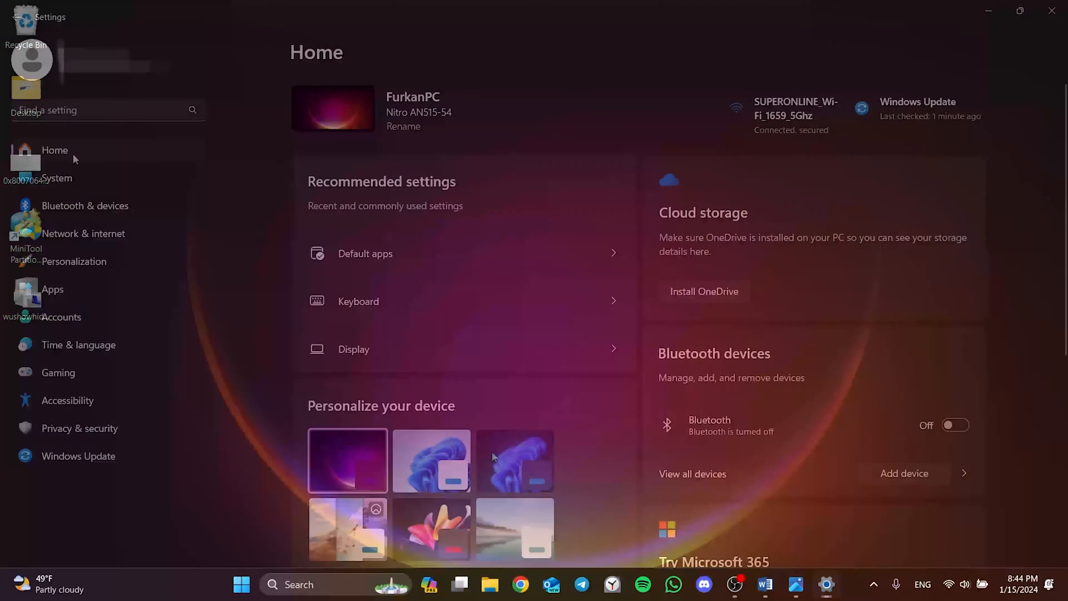
- Start Reset this PC from System > Recovery and dismiss the 'Could not find the recovery environment' error
left_click(57, 178)
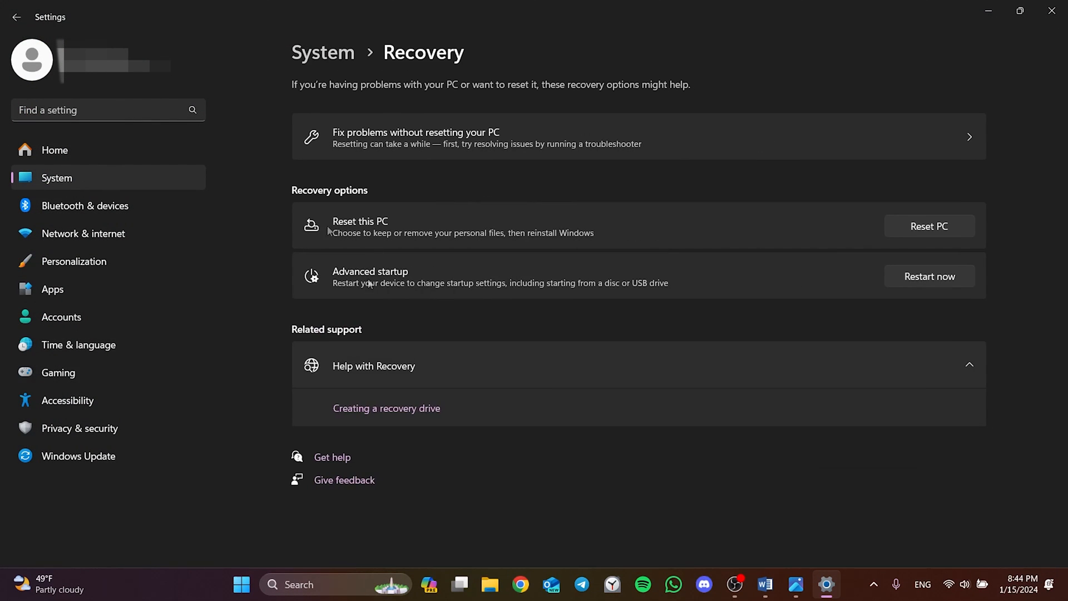
left_click(928, 226)
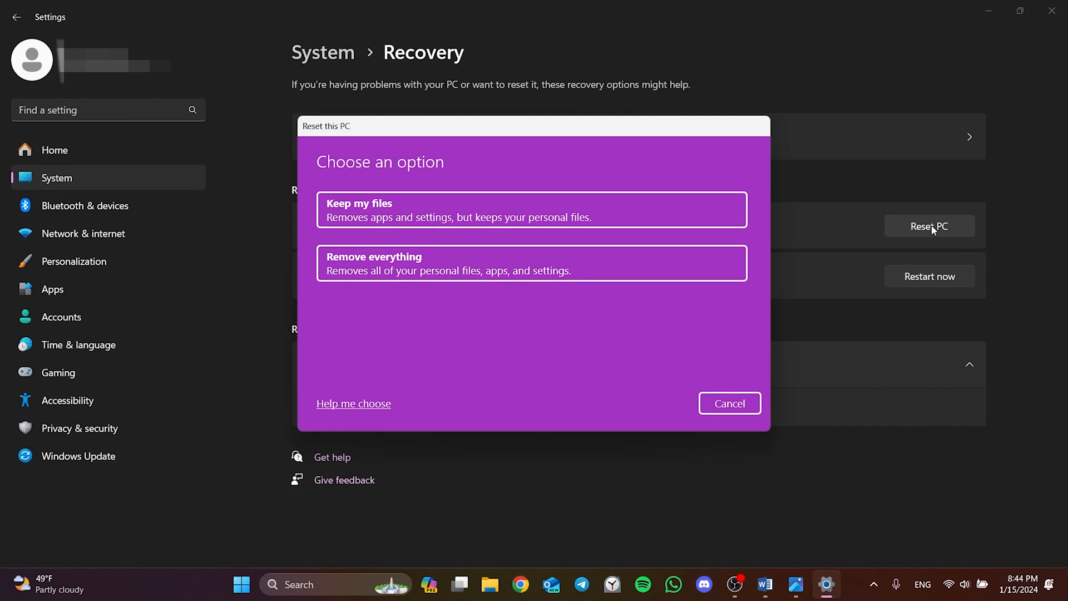
mouse_move(394, 208)
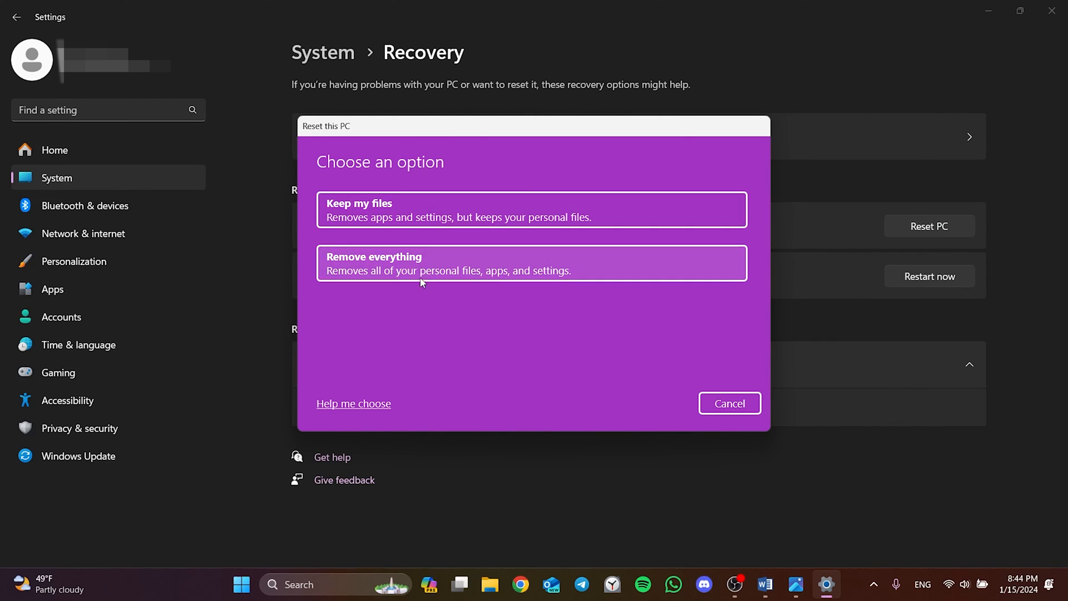
mouse_move(391, 168)
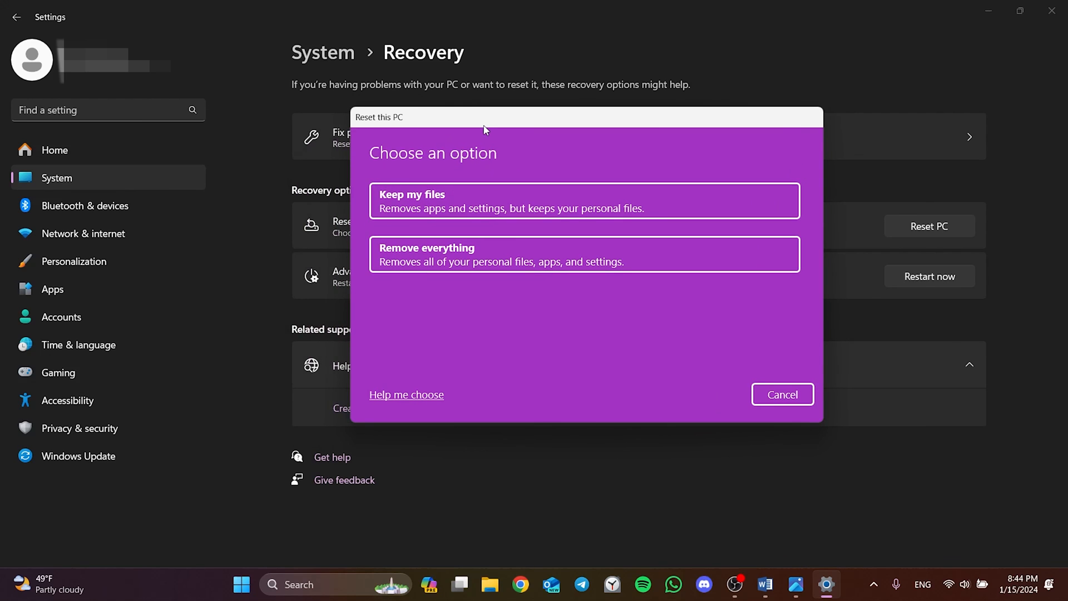
left_click(583, 200)
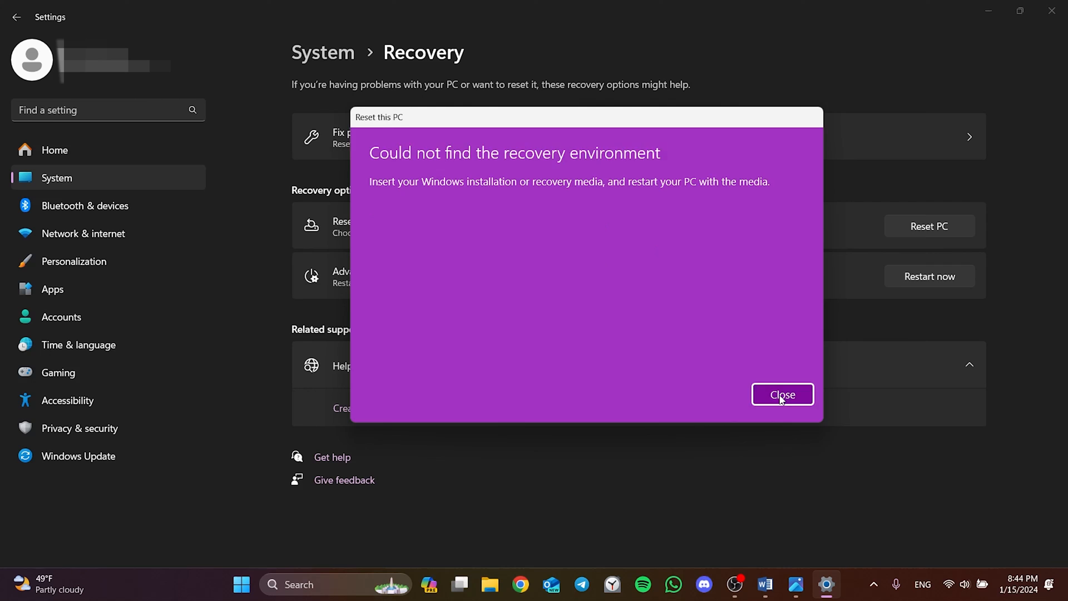
left_click(782, 394)
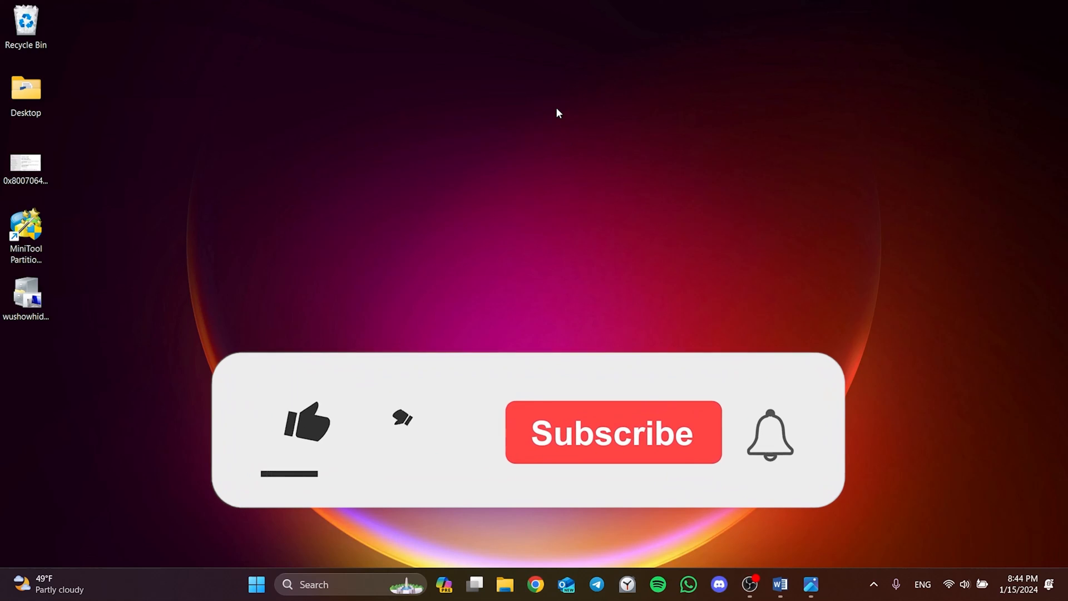
left_click(305, 422)
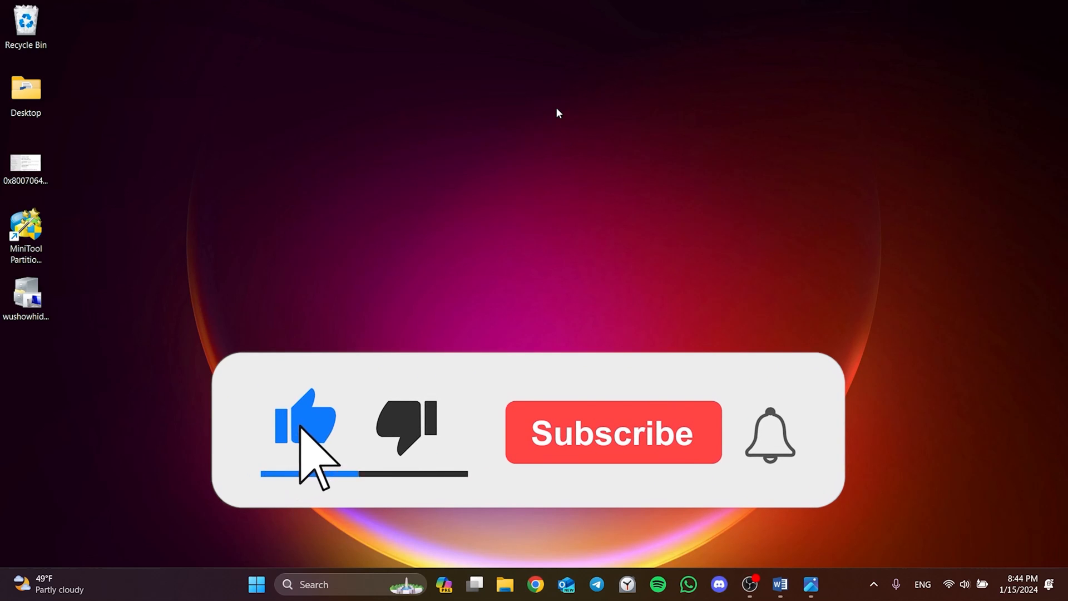
left_click(611, 432)
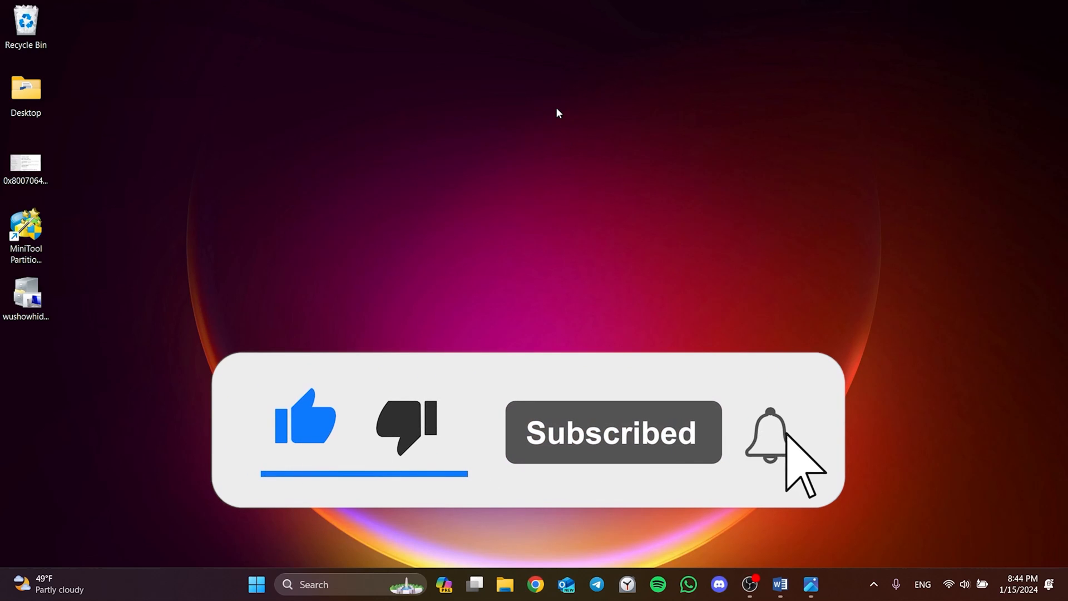